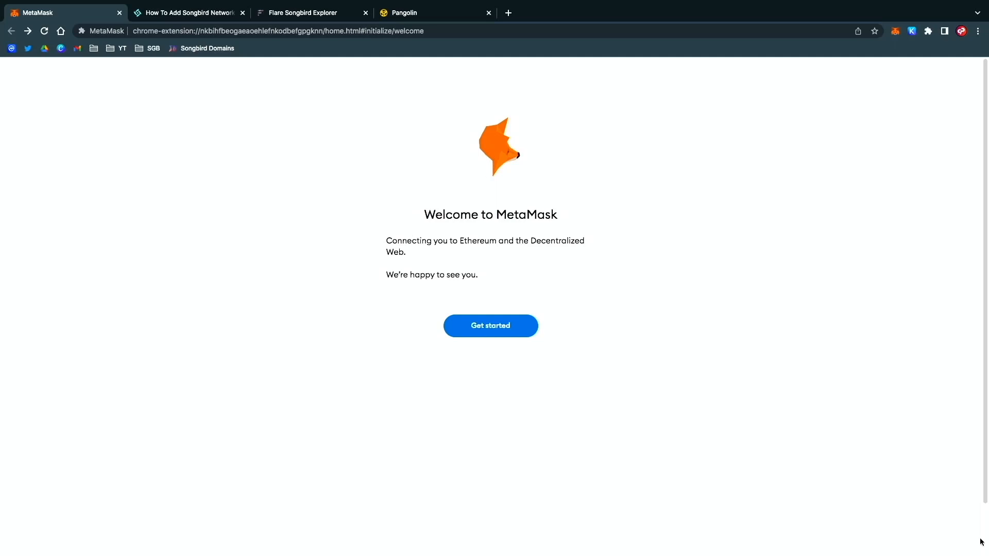
mouse_move(946, 473)
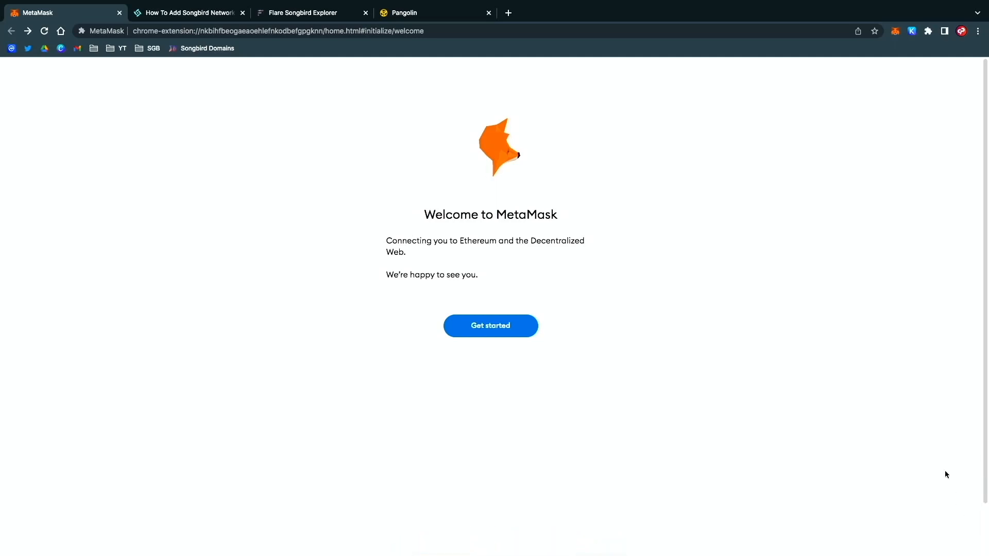
Begin MetaMask setup, accept usage-data sharing and choose to import an existing wallet.
click(490, 325)
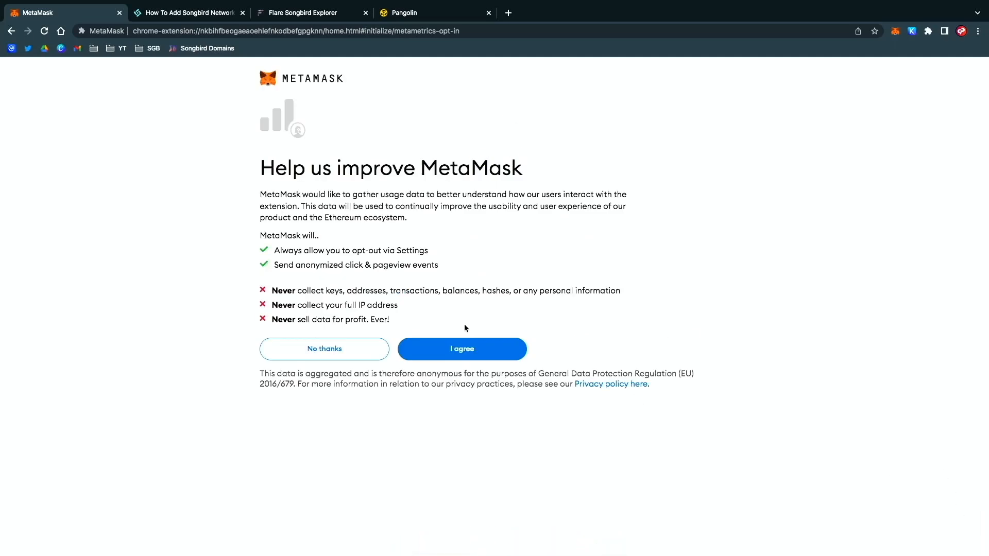
mouse_move(463, 353)
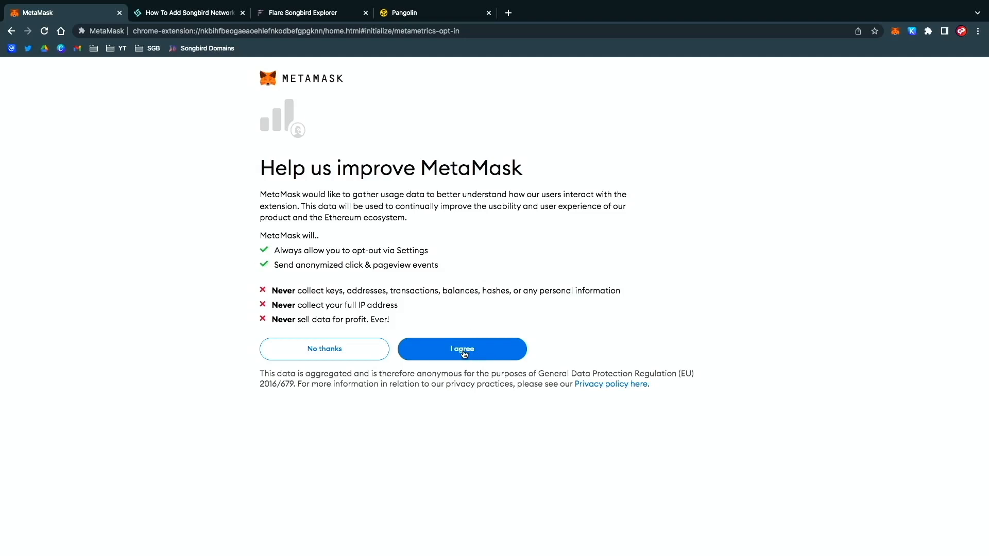
click(461, 349)
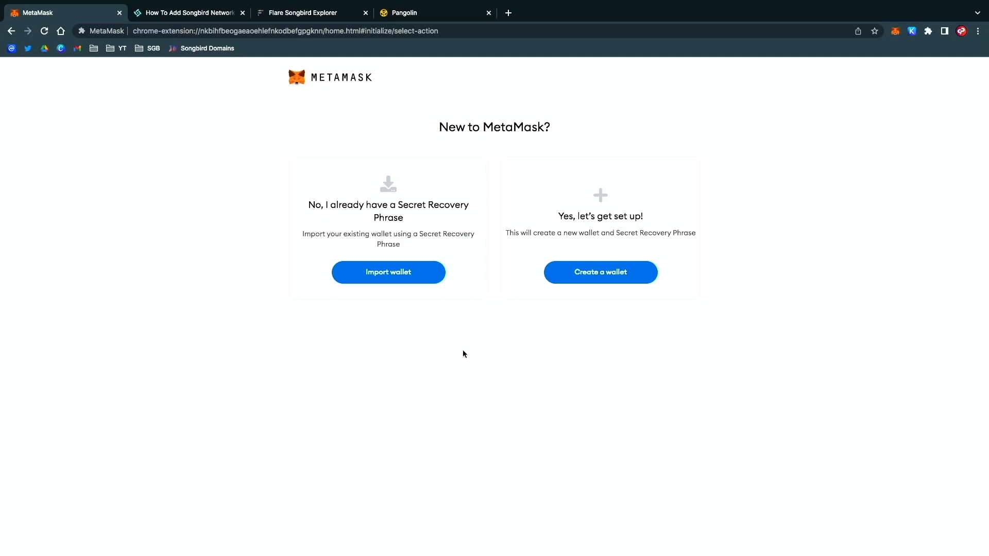
click(388, 272)
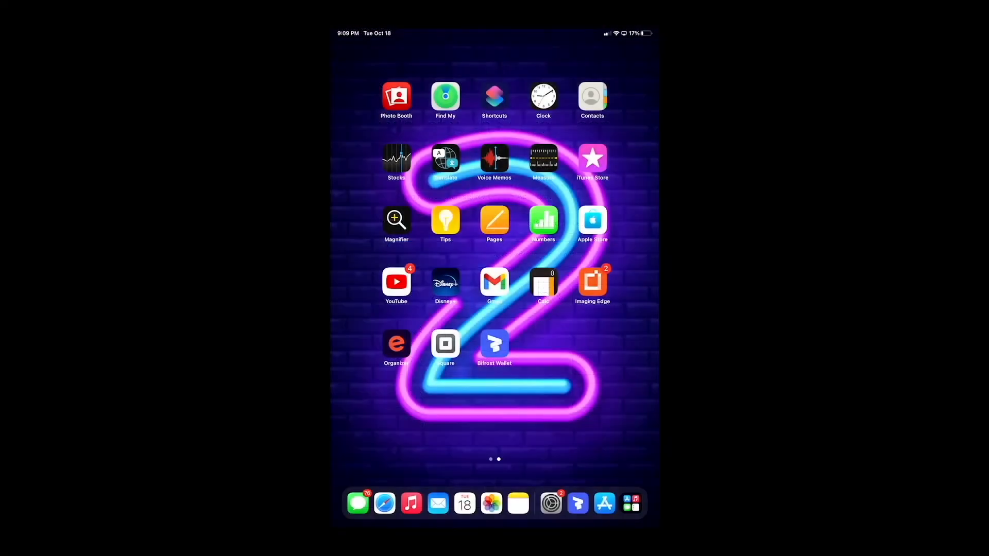
In Bifrost Wallet, acknowledge the never-share warning and continue to the secret recovery phrase.
click(493, 346)
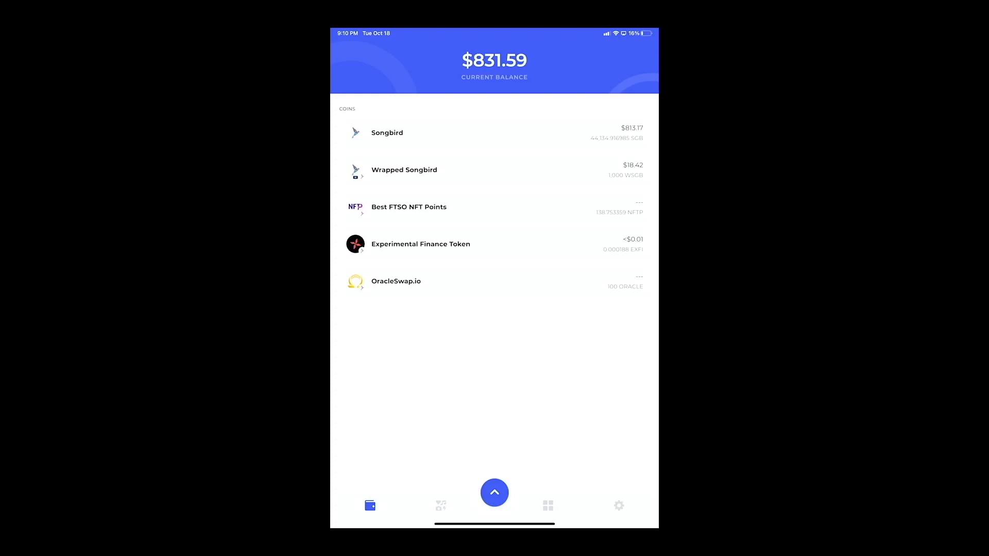
click(618, 504)
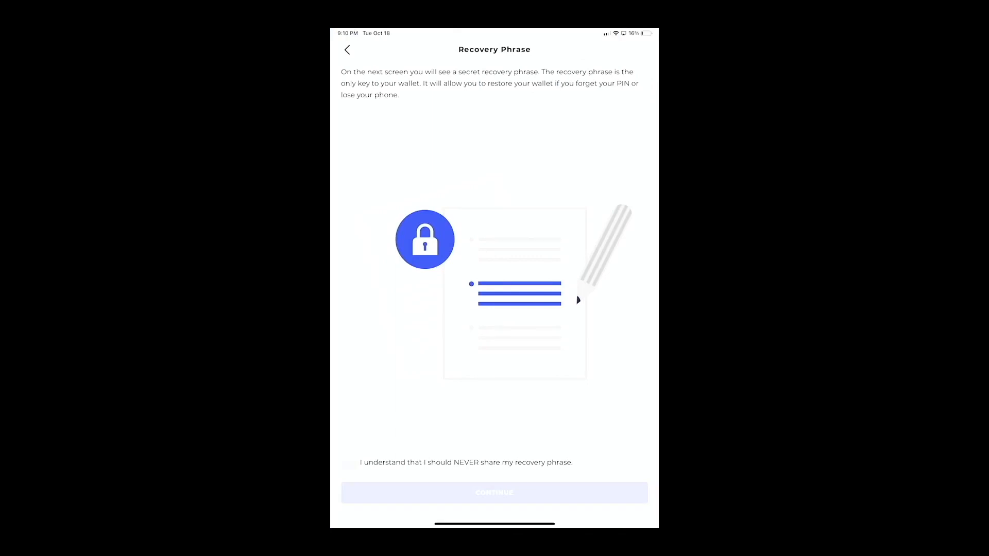
click(346, 465)
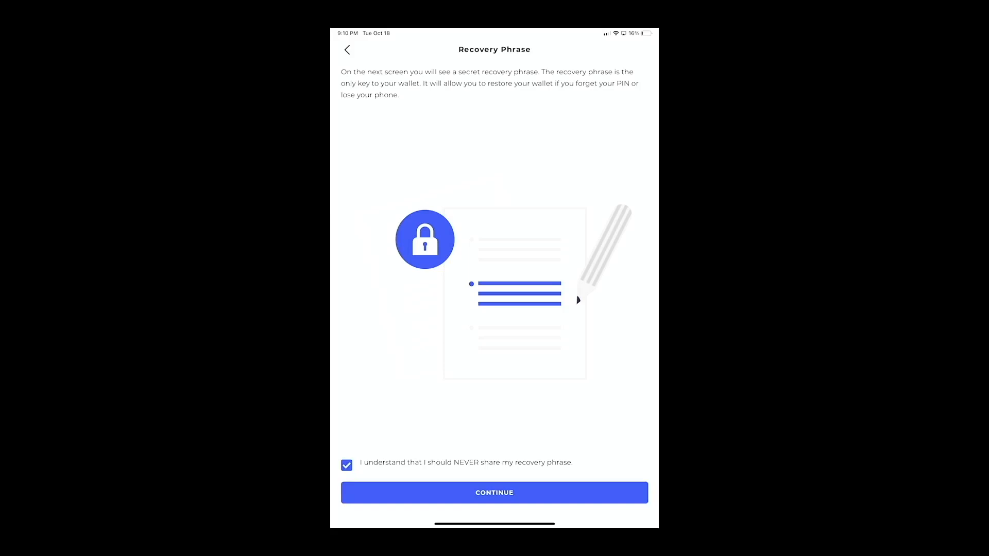
click(493, 493)
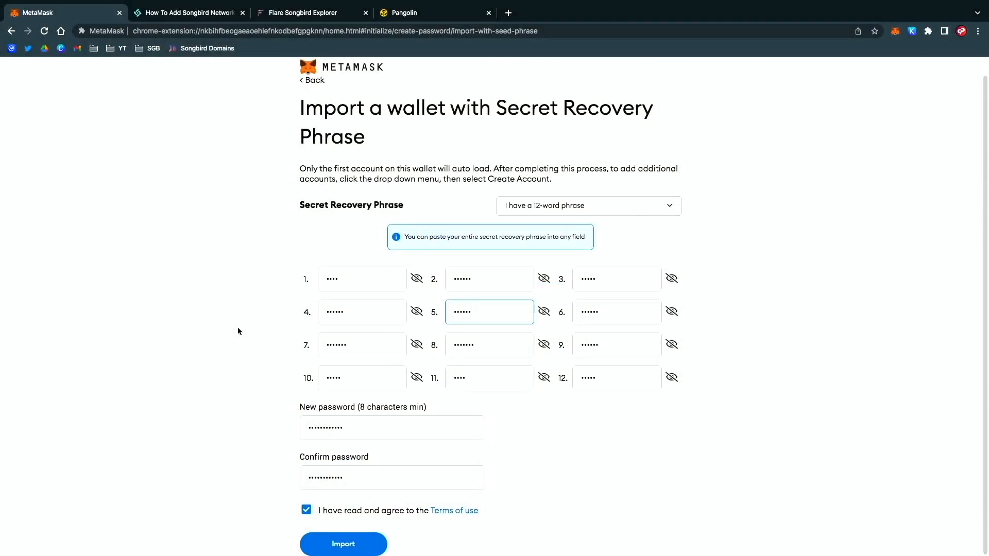
mouse_move(197, 341)
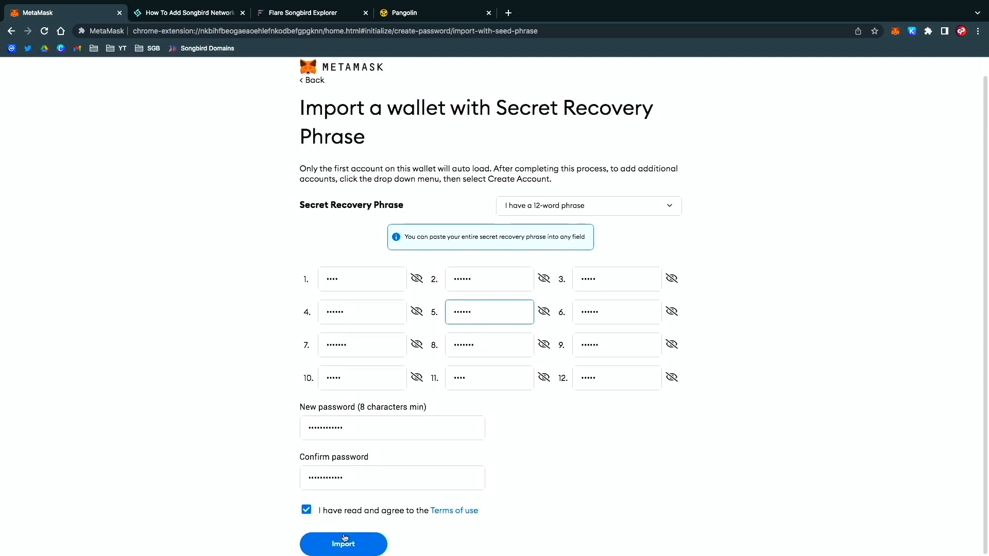
Import the wallet from the entered phrase and finish setup on Account 1 with 0 ETH.
click(343, 544)
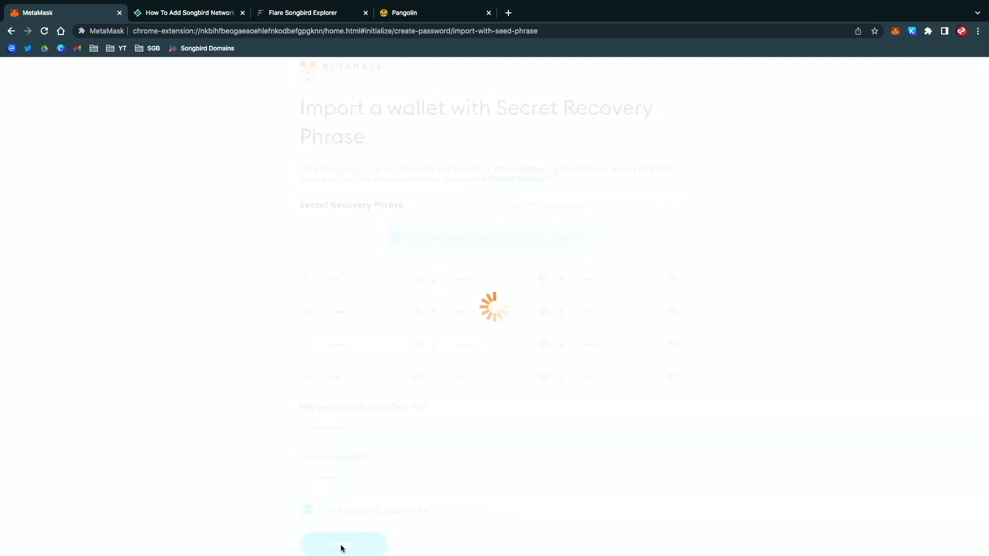
click(344, 544)
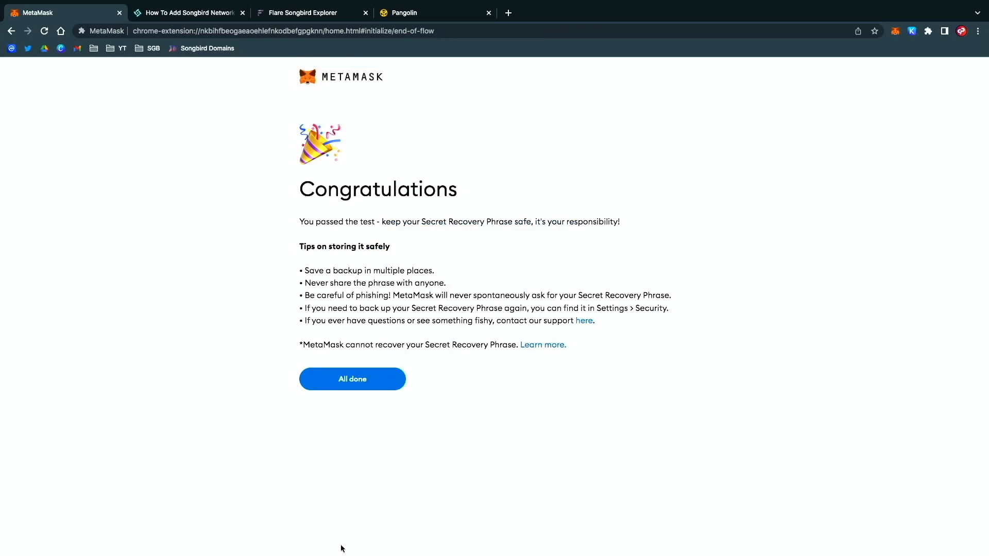
click(352, 378)
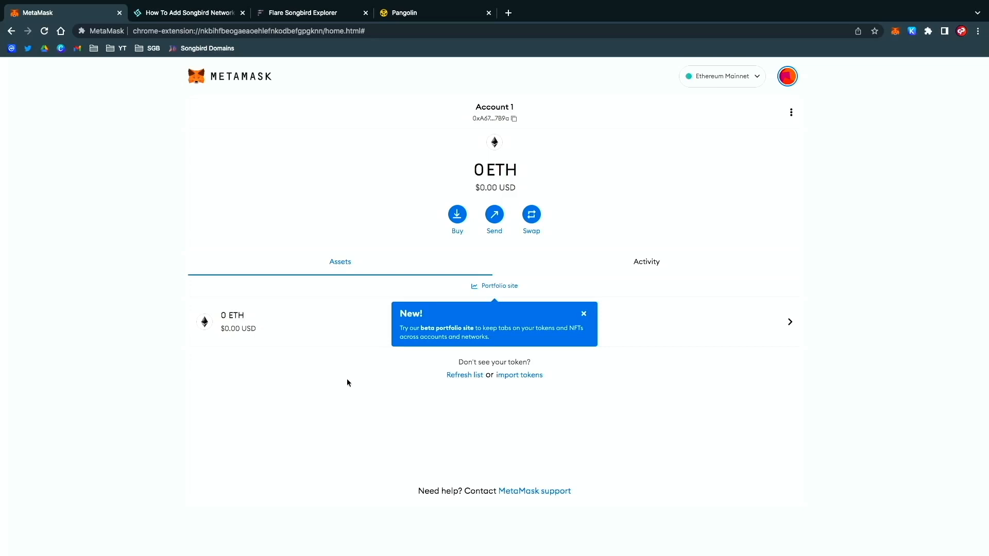
click(186, 12)
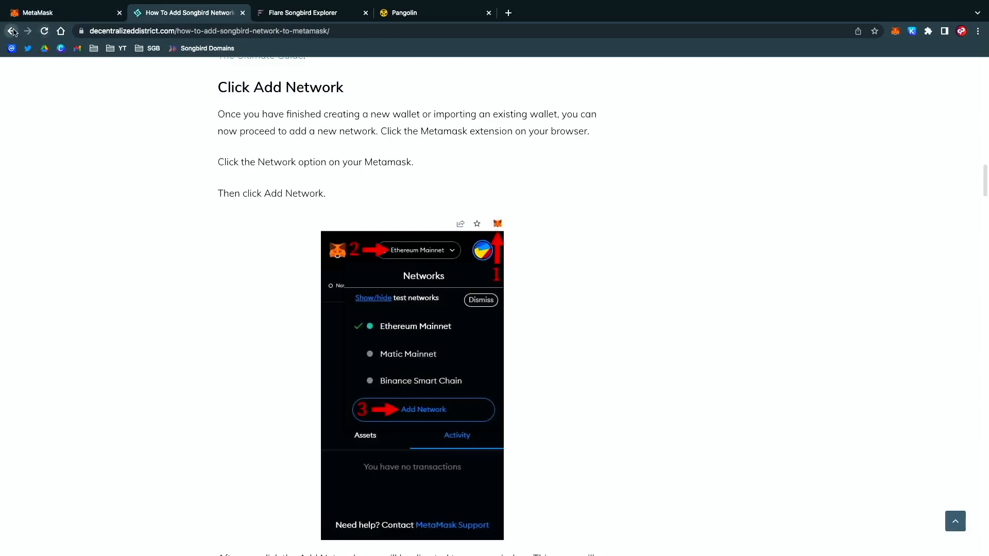
From the Presearch results, view the decentralizeddistrict guide's Songbird network details, then return to MetaMask.
click(11, 31)
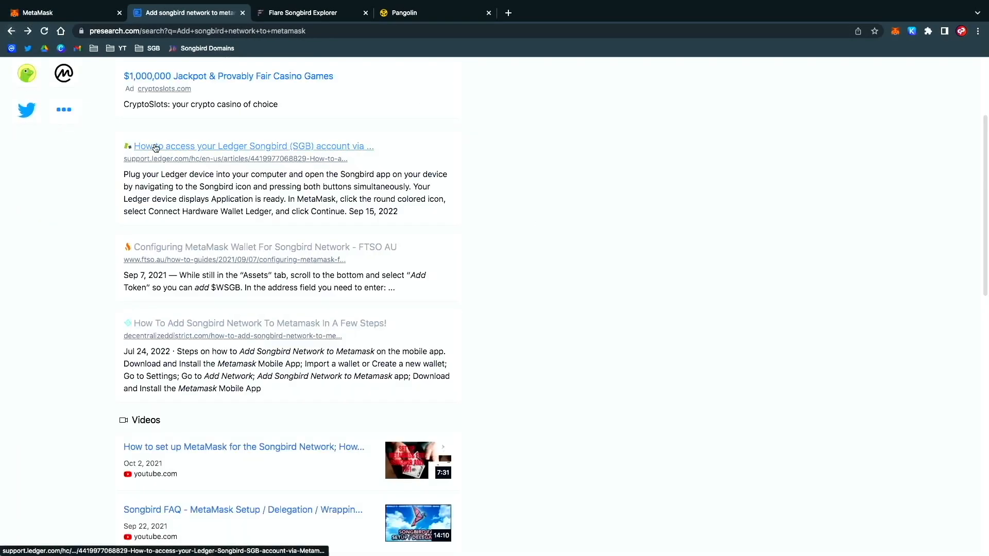
scroll(up, 3)
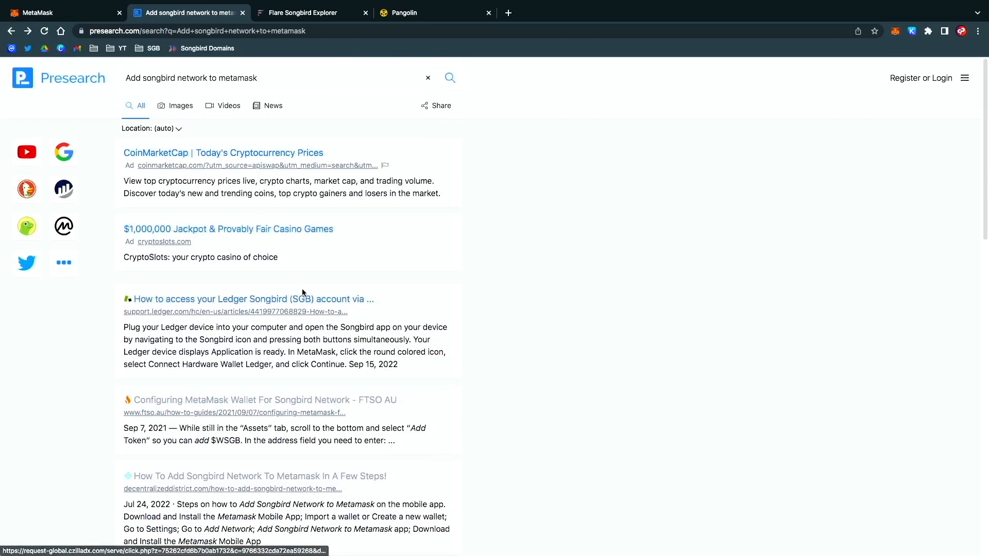
scroll(down, 3)
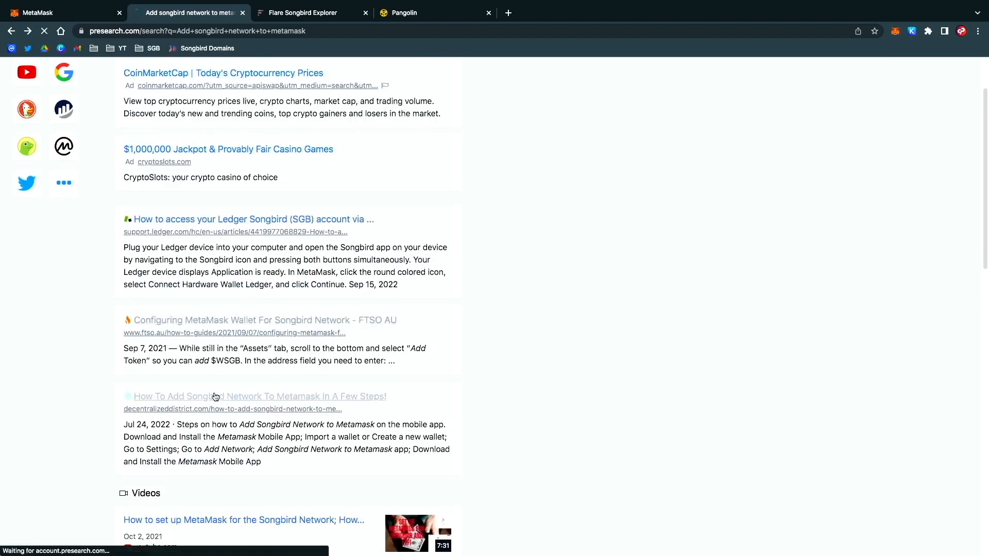
click(254, 395)
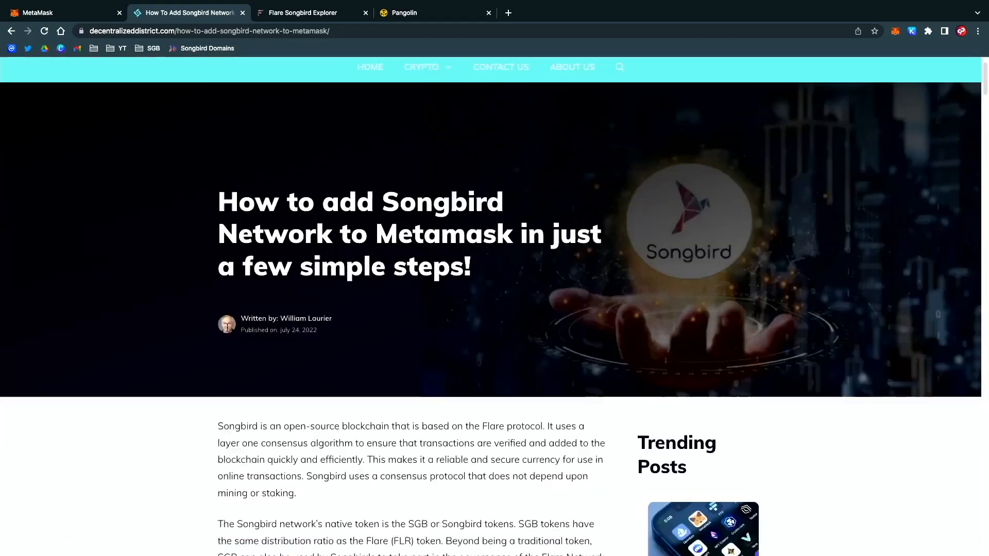
scroll(down, 3)
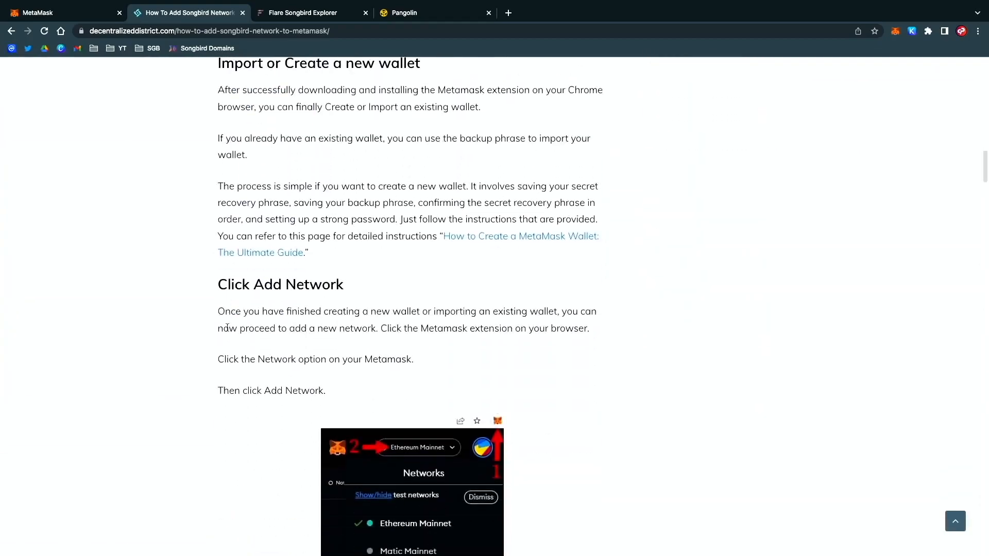
scroll(down, 3)
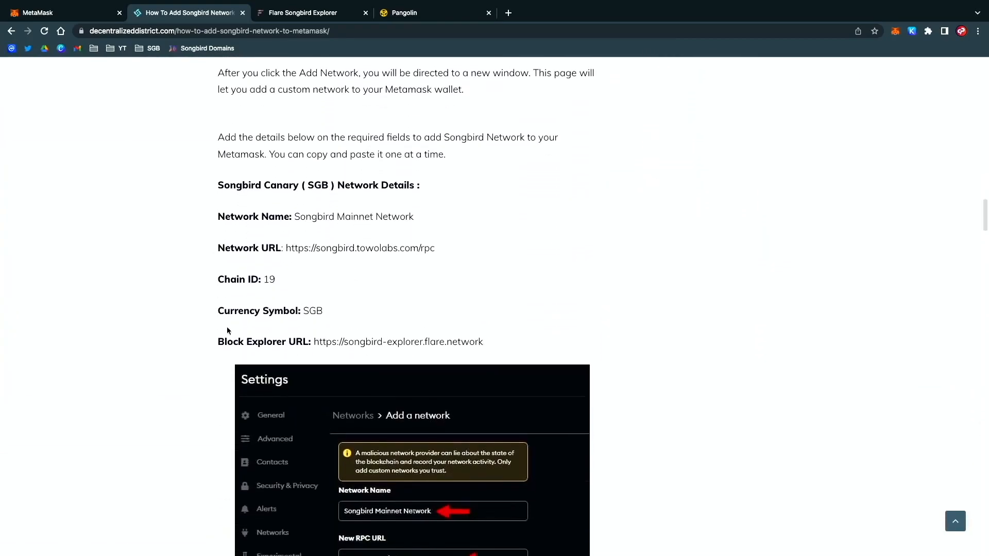
scroll(down, 3)
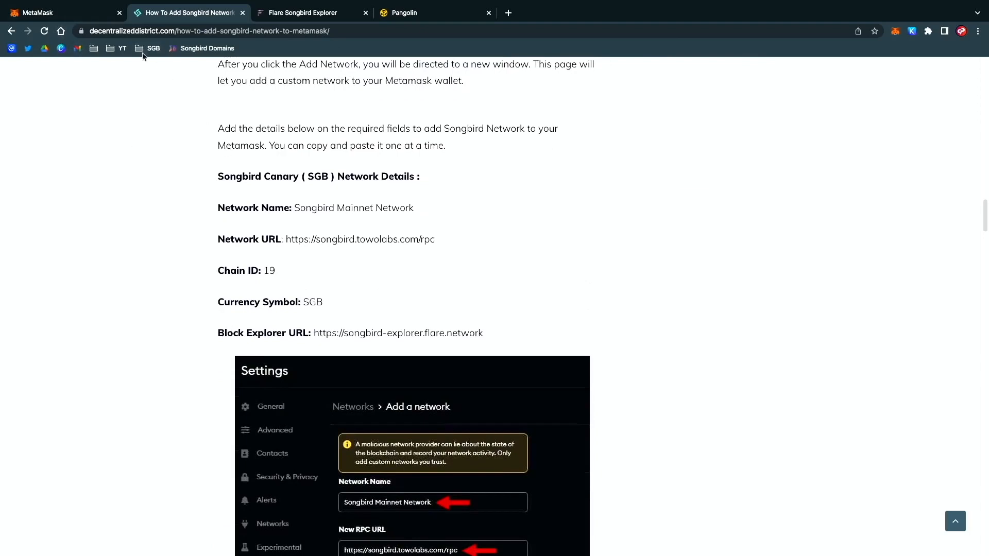
click(57, 13)
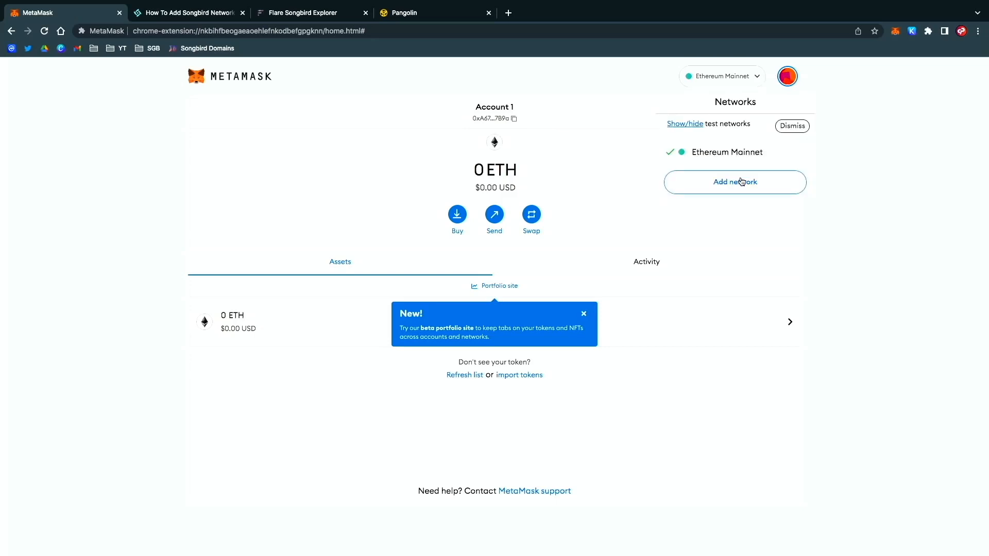
click(734, 183)
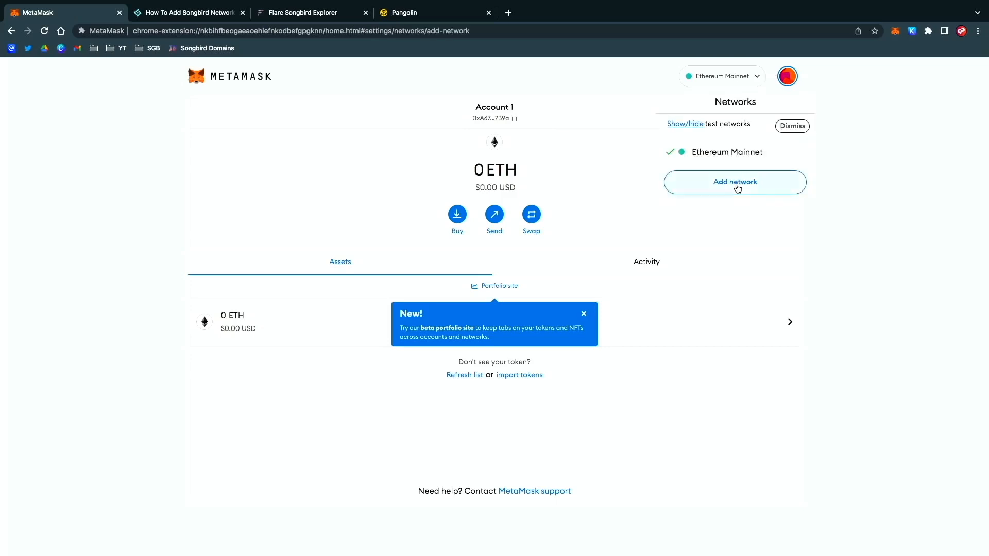
click(734, 182)
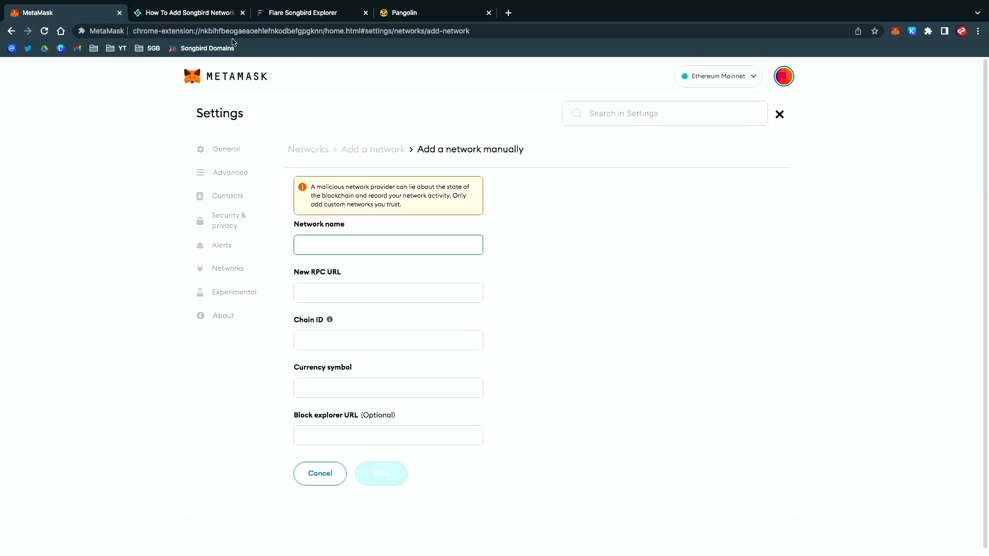
click(186, 12)
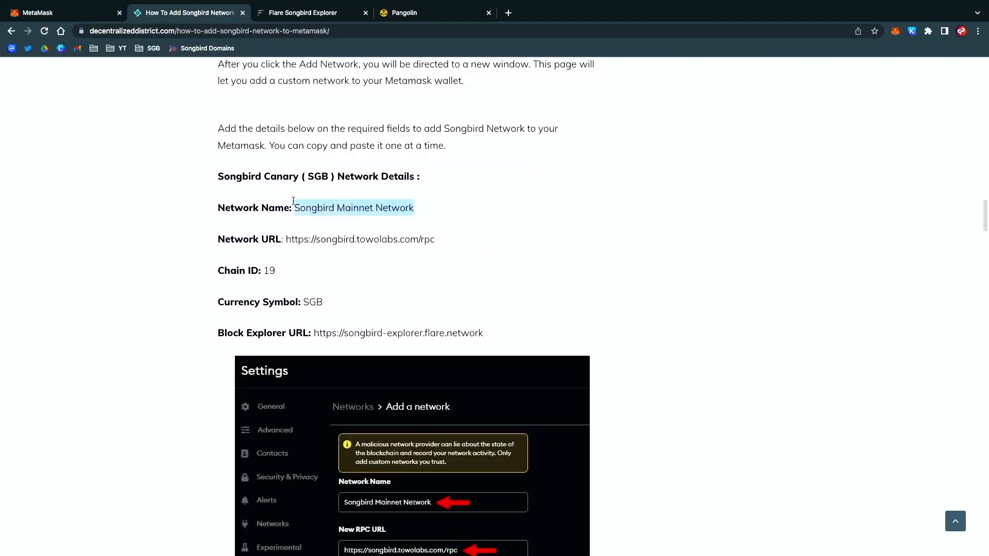
click(39, 12)
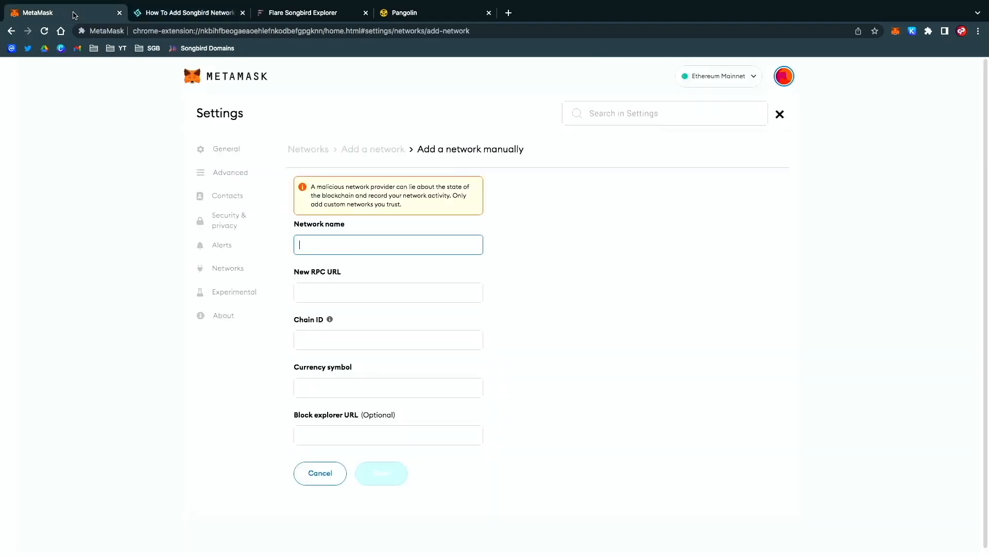
text(Songbird Mainnet Network)
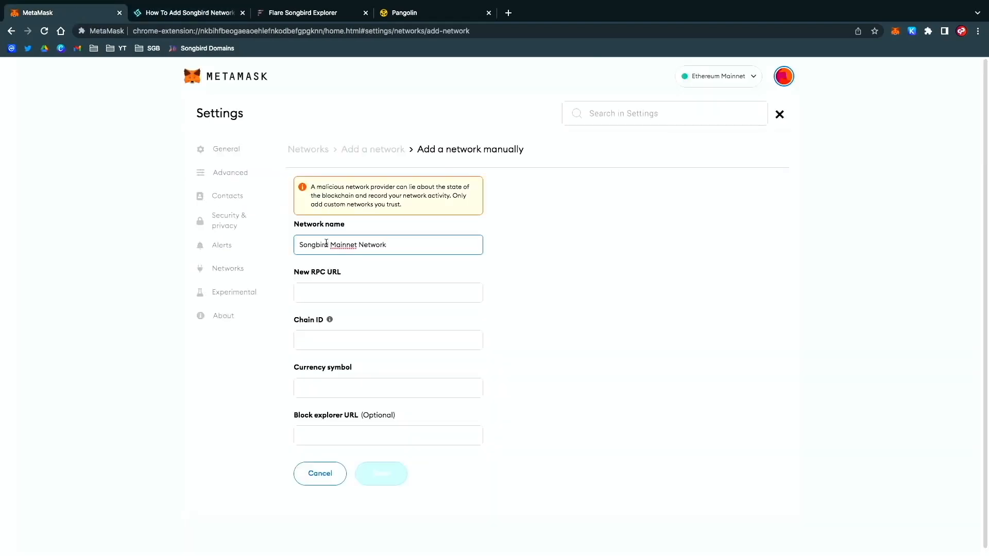
click(388, 291)
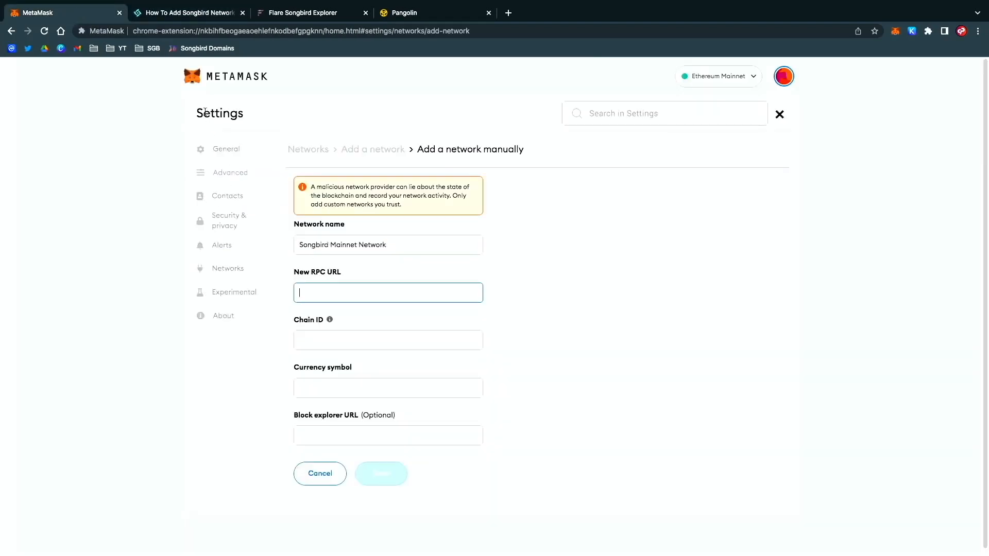
click(187, 13)
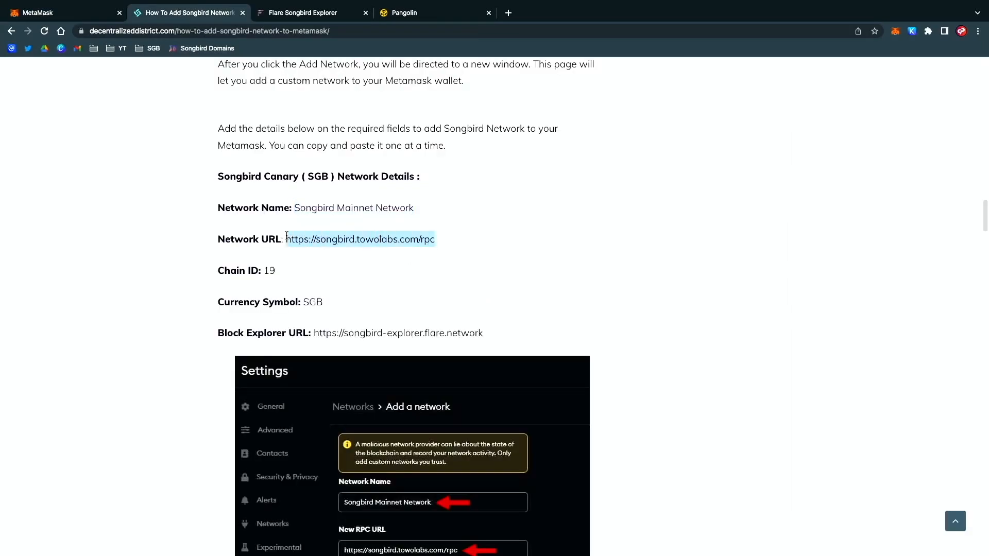
click(41, 12)
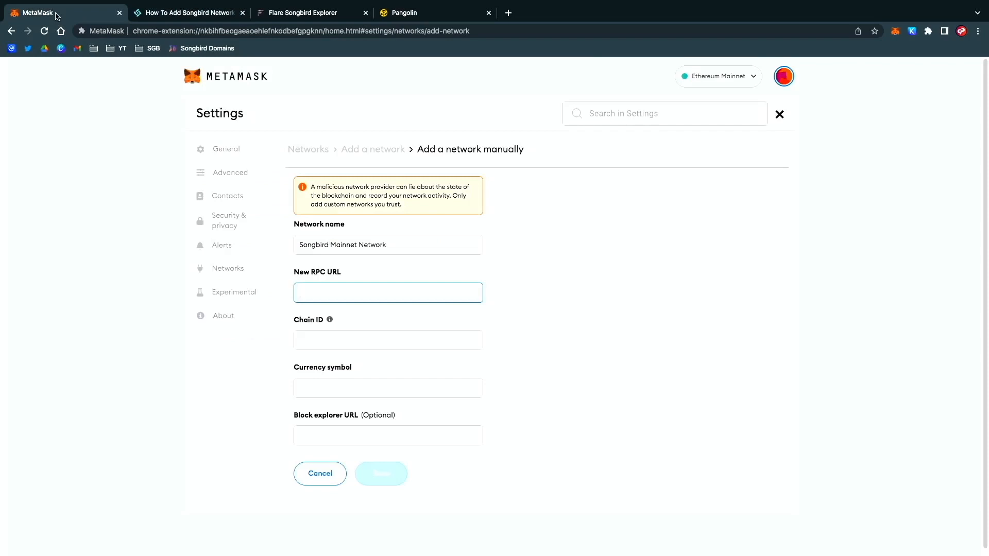
text(https://songbird.towolabs.com/rpc)
click(388, 340)
text(19)
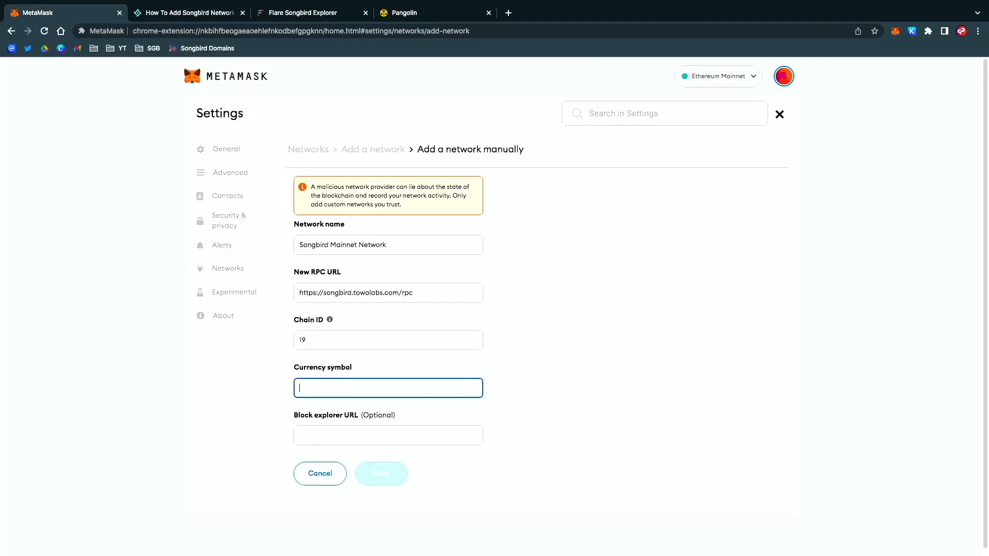
text(SGB)
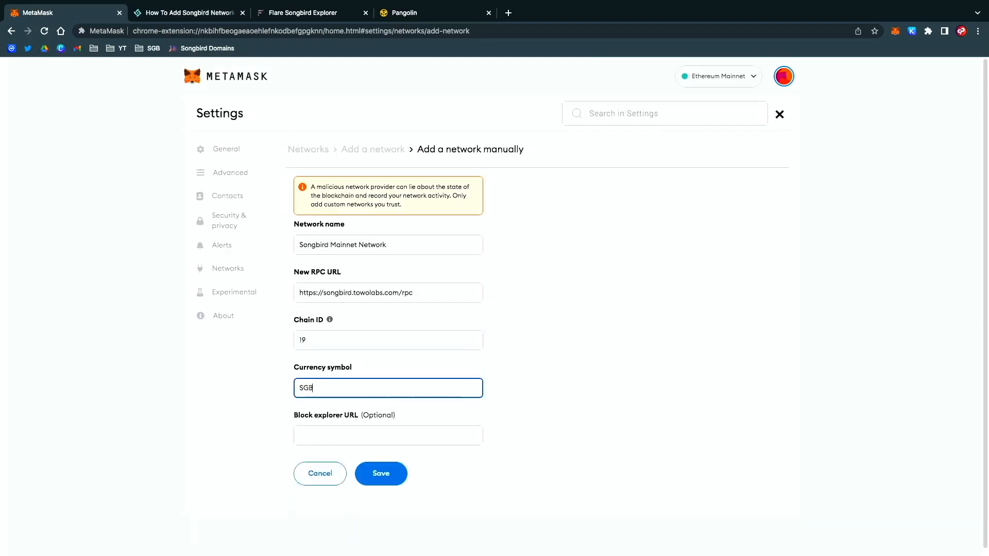
click(387, 434)
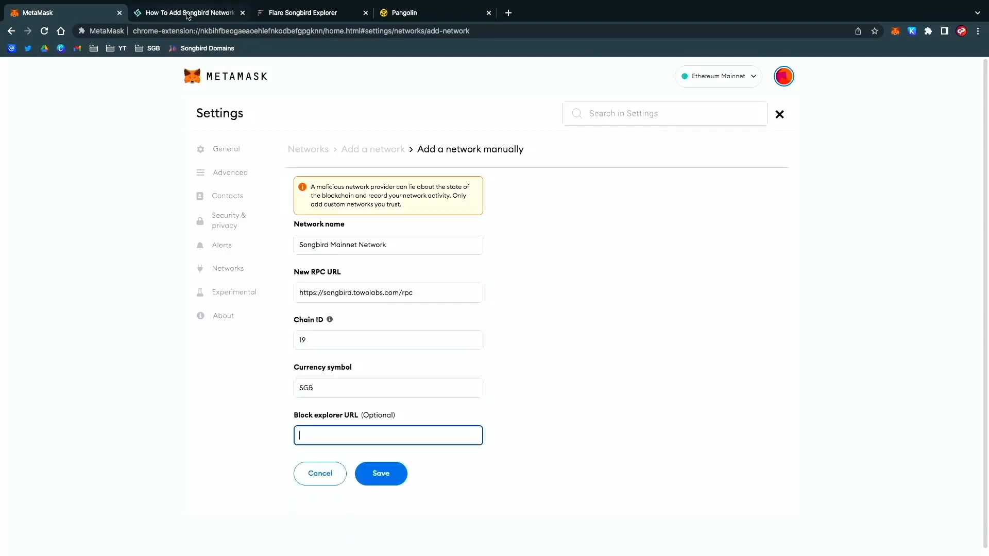
click(187, 13)
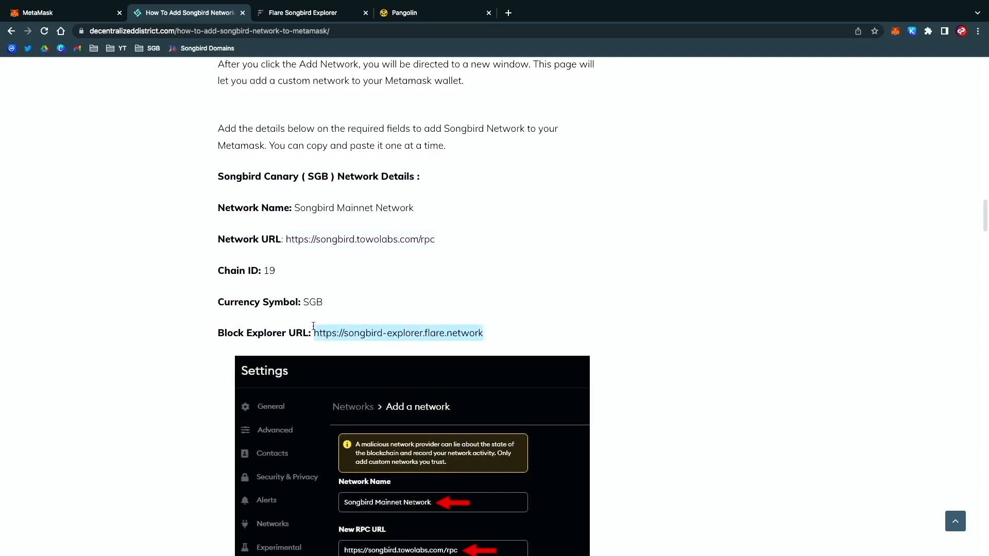
click(50, 12)
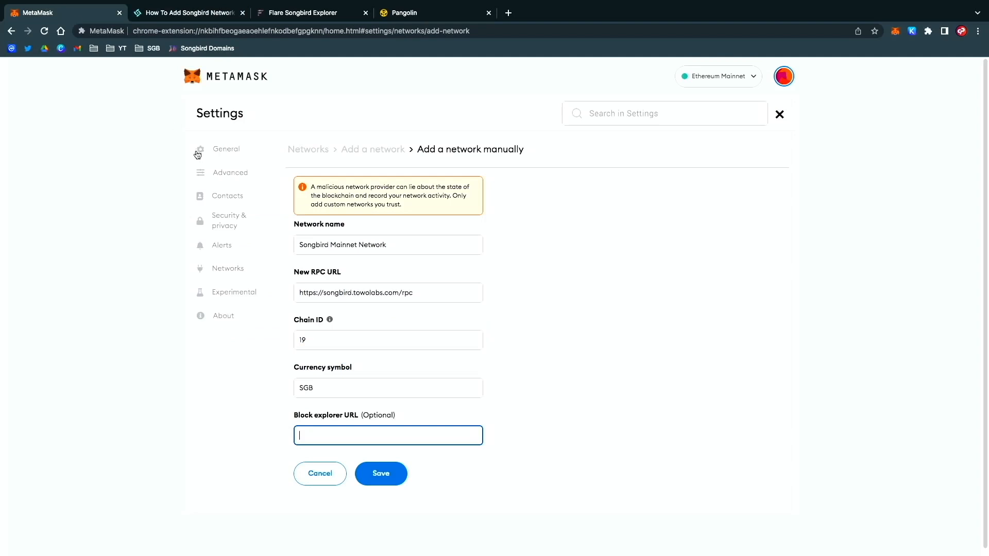
text(https://songbird-explorer.flare.network)
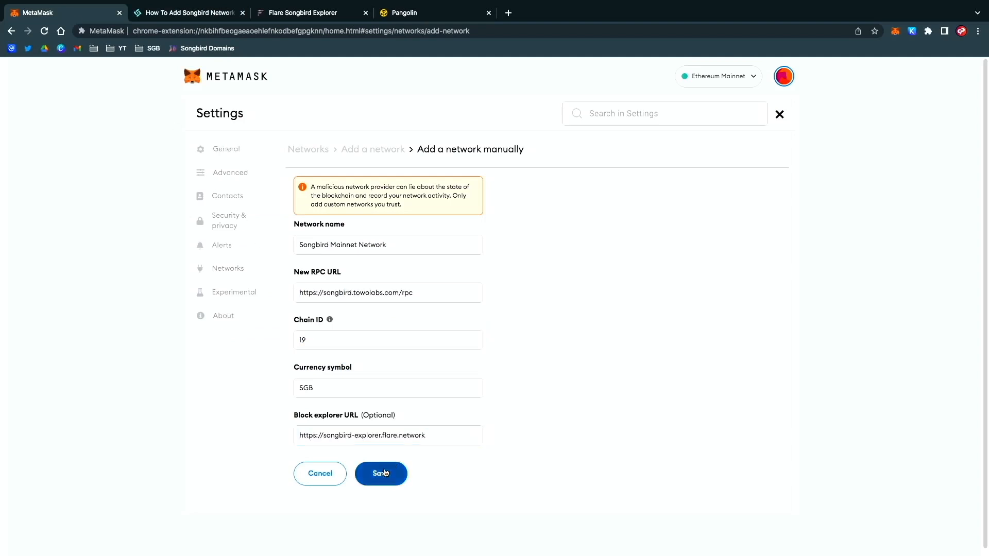
click(380, 474)
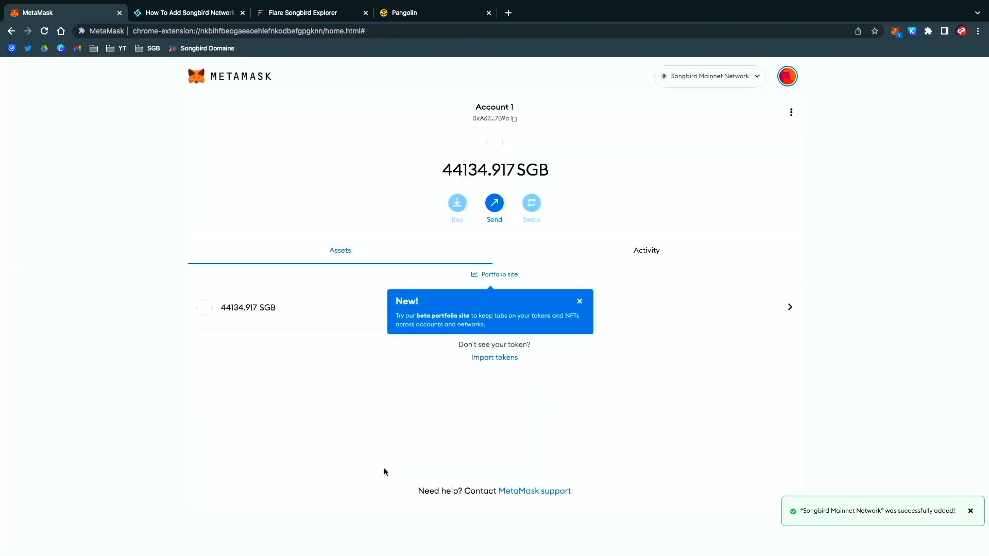
mouse_move(504, 426)
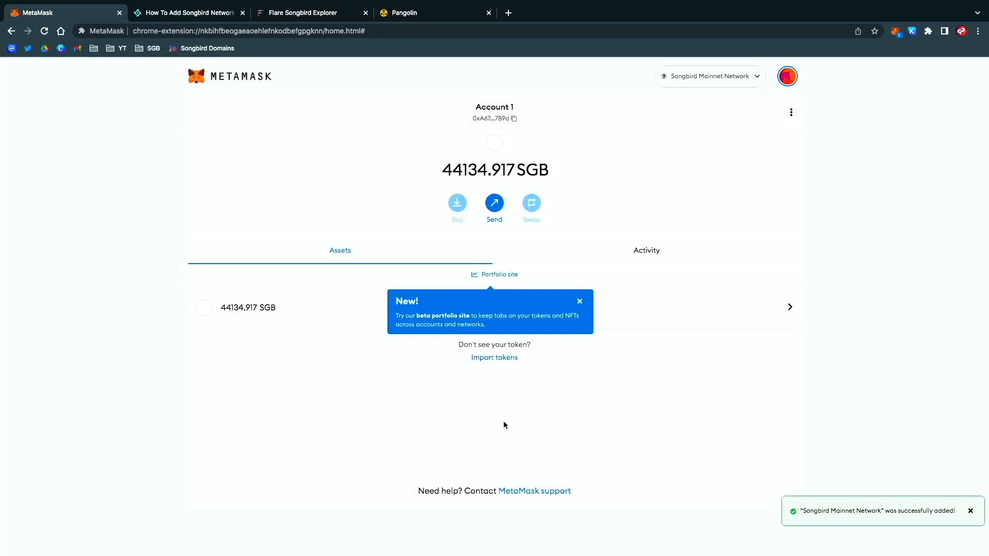
Dismiss the portfolio site announcement over the 44134.917 SGB balance and switch to the block explorer.
click(578, 302)
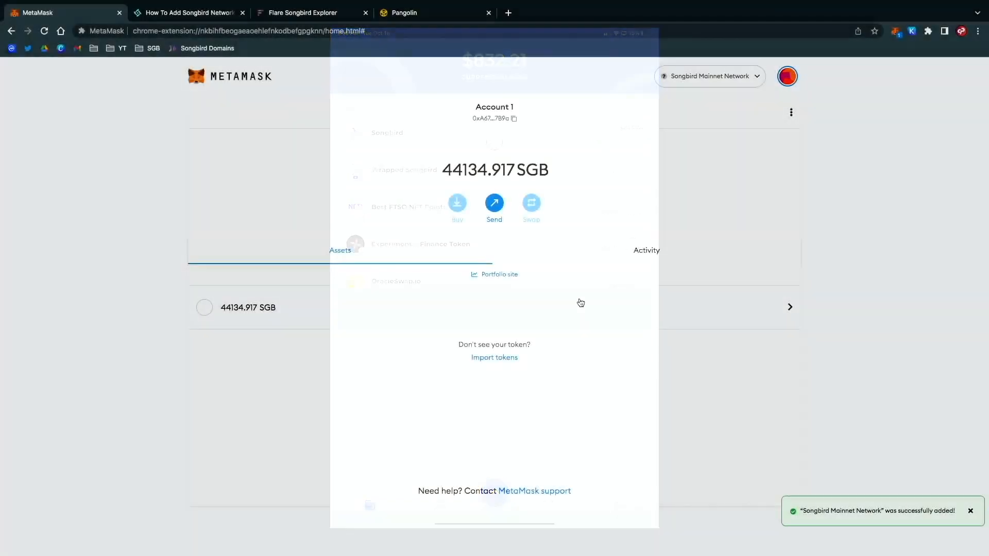
click(306, 12)
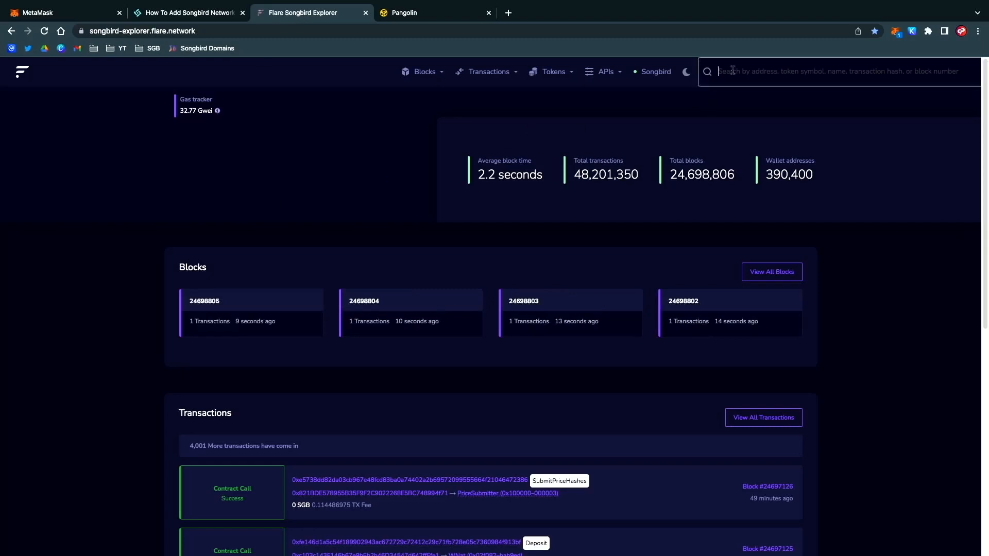
Search the explorer for wsgb and open the Wrapped Songbird token with the most holders.
text(ws)
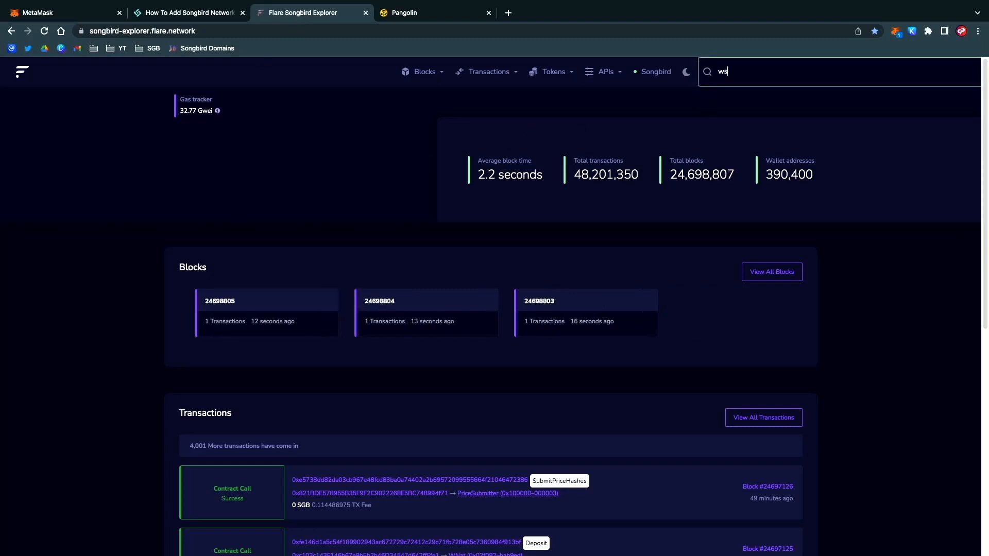
text(g)
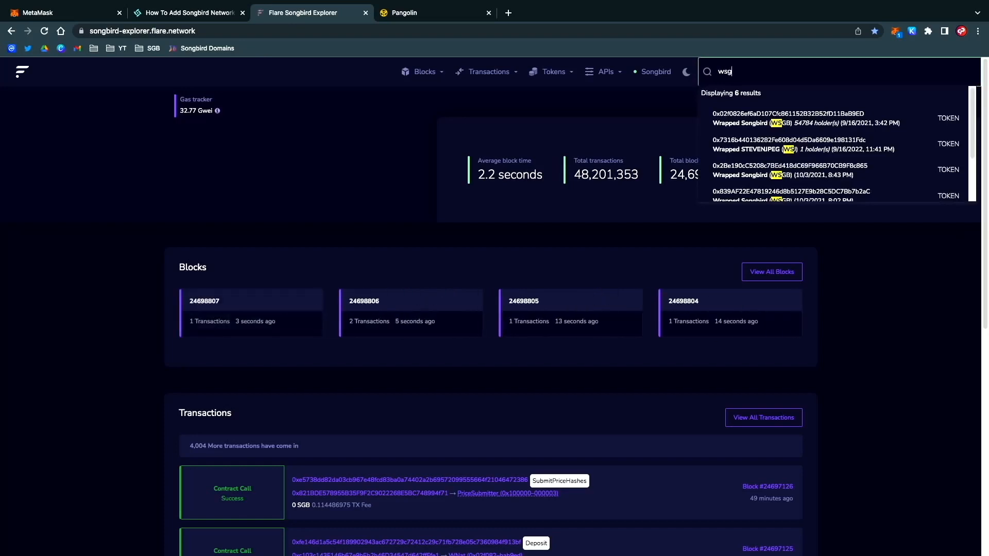
text(b)
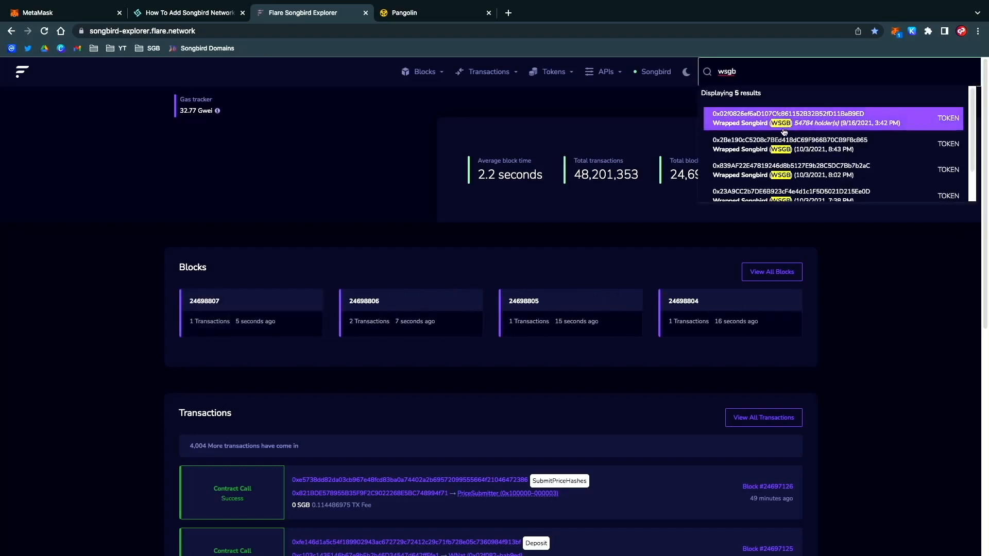
click(784, 118)
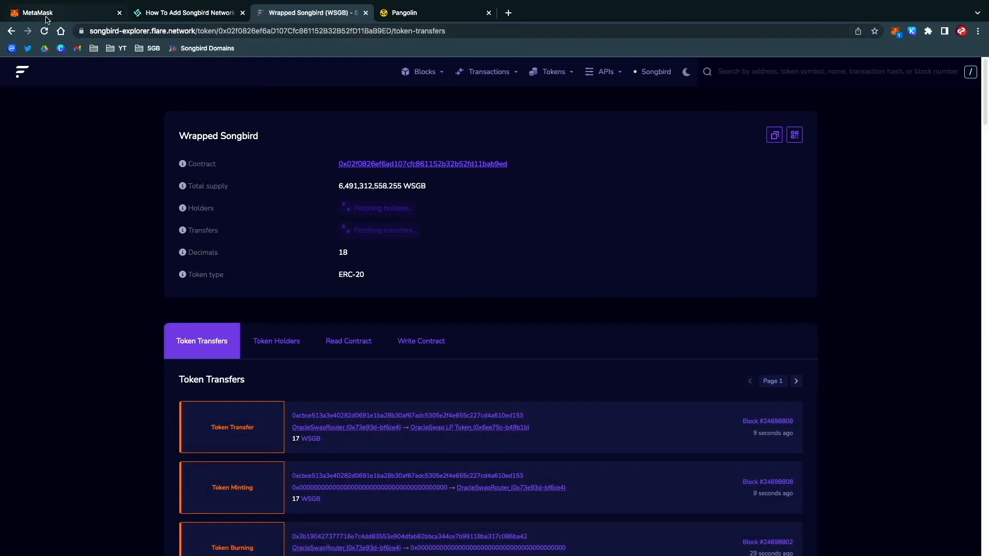
click(57, 13)
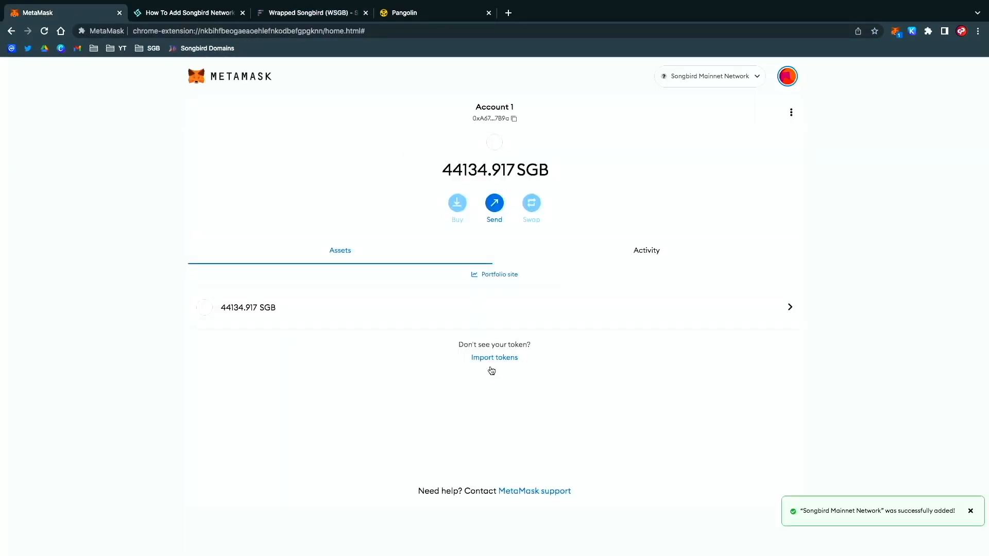
Import a custom token from the WSGB contract address, letting symbol and decimals fill in.
click(494, 358)
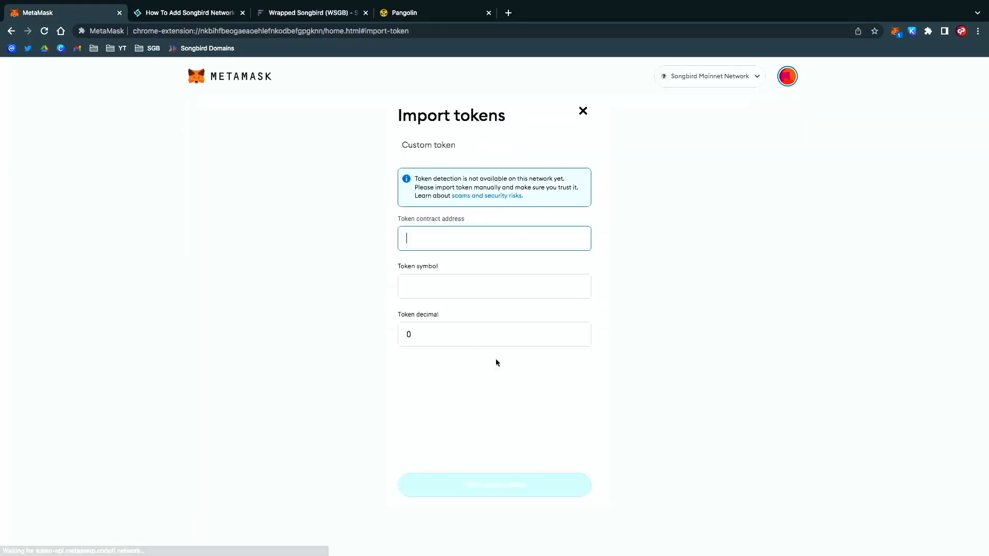
text(f0826ef6aD107Cfc861152B32B52fD11BaB9ED)
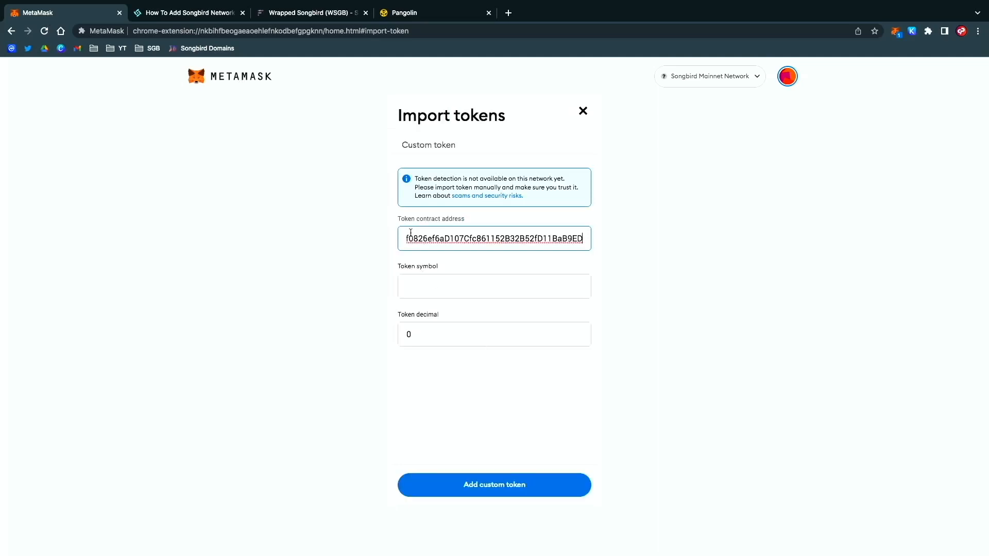
click(493, 238)
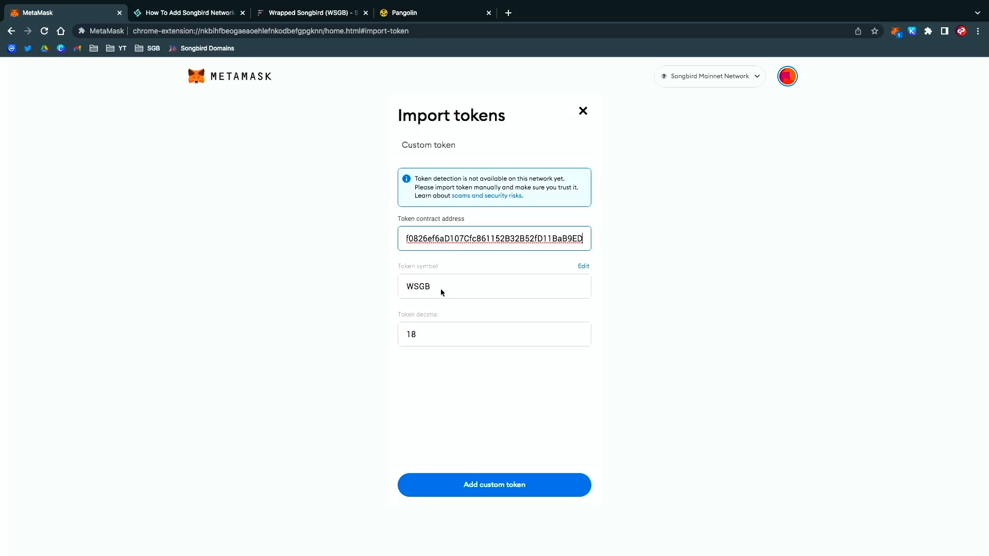
mouse_move(429, 337)
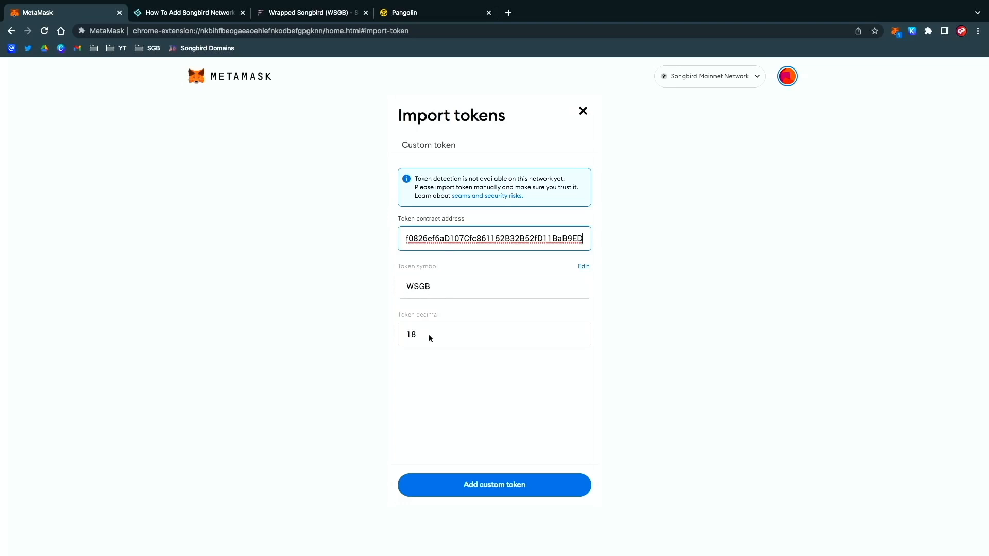
mouse_move(419, 338)
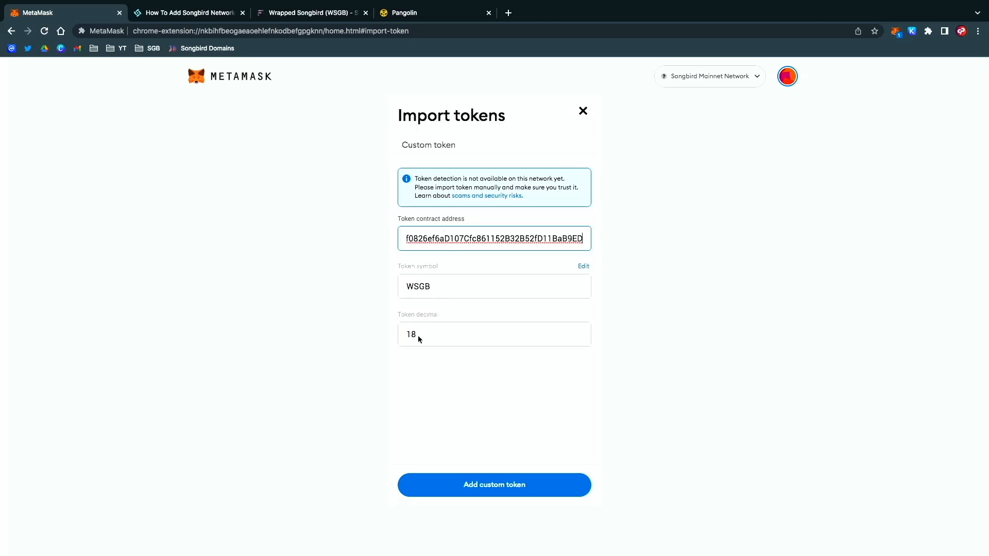
click(493, 484)
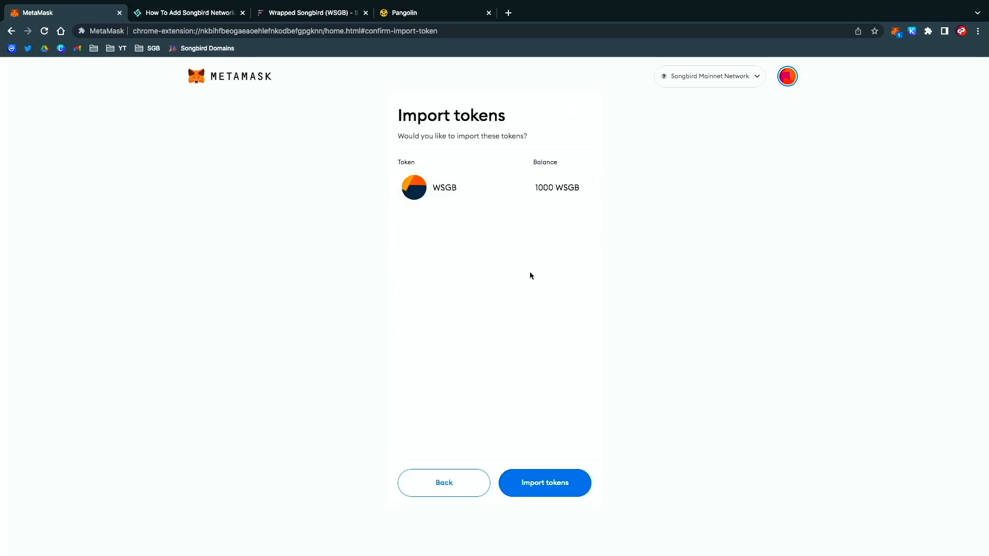
mouse_move(544, 198)
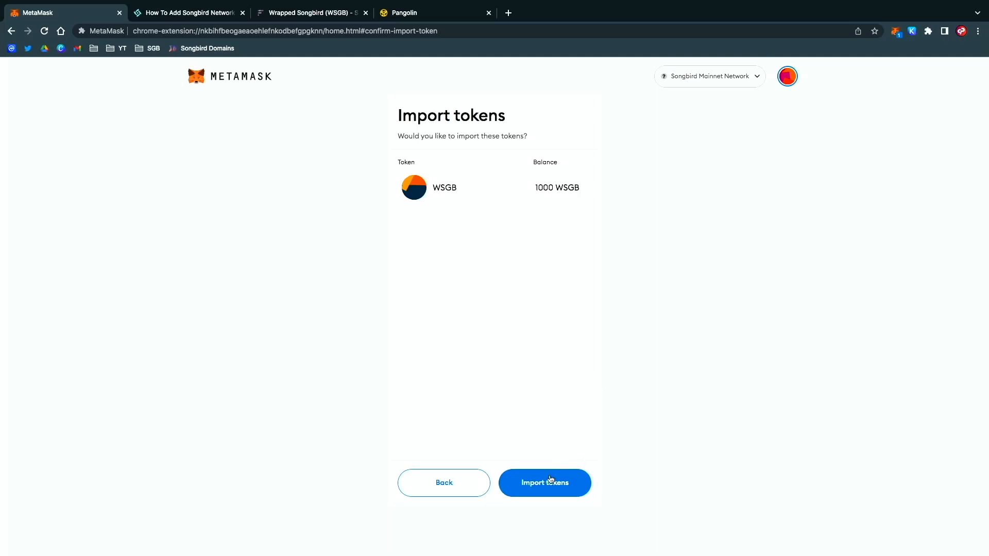
Confirm the WSGB import, then cancel Pangolin's Connect with MetaMask request.
click(544, 481)
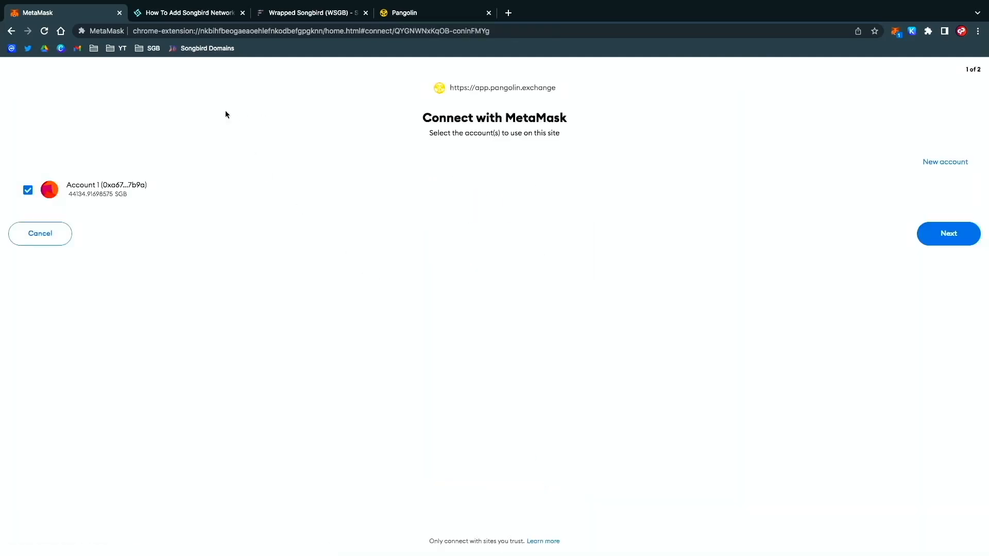
mouse_move(716, 279)
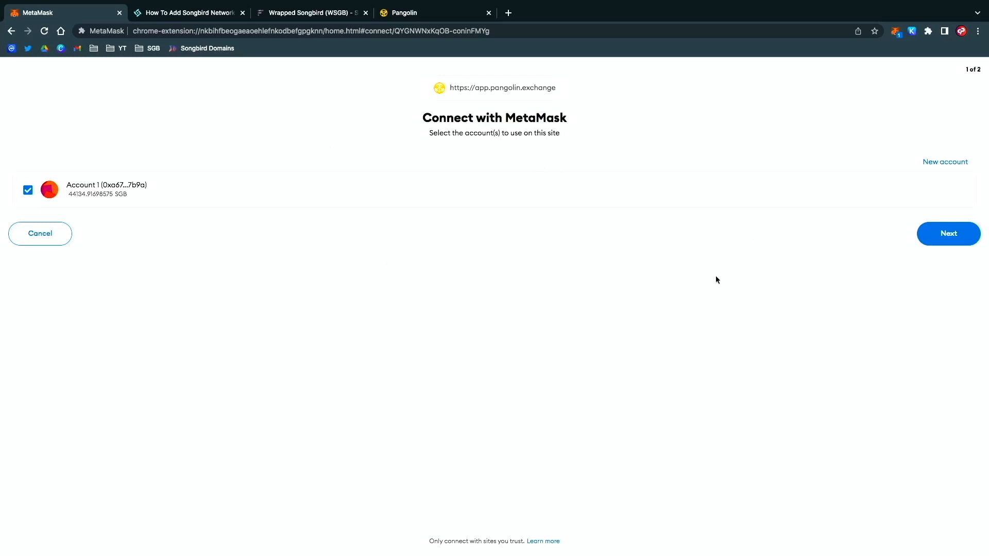
mouse_move(407, 85)
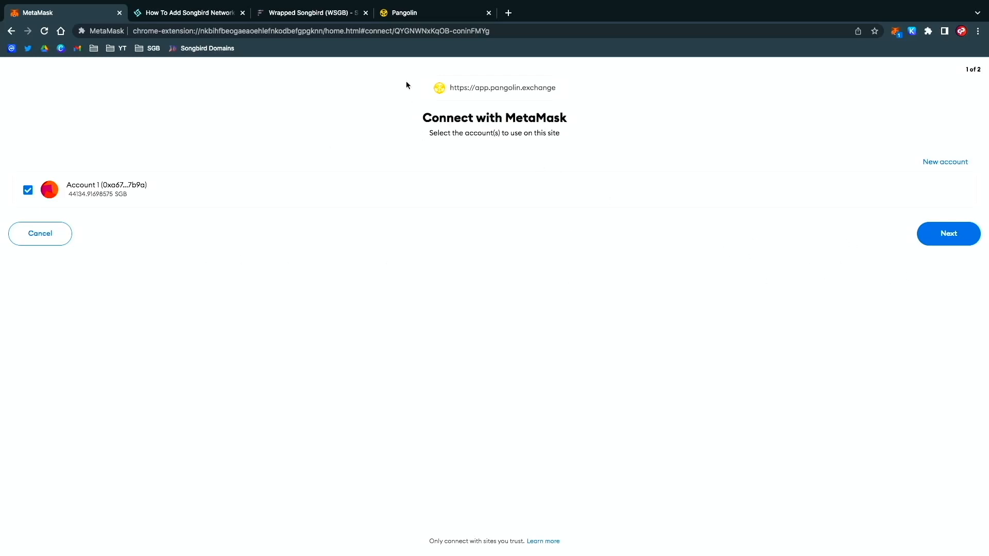
click(948, 233)
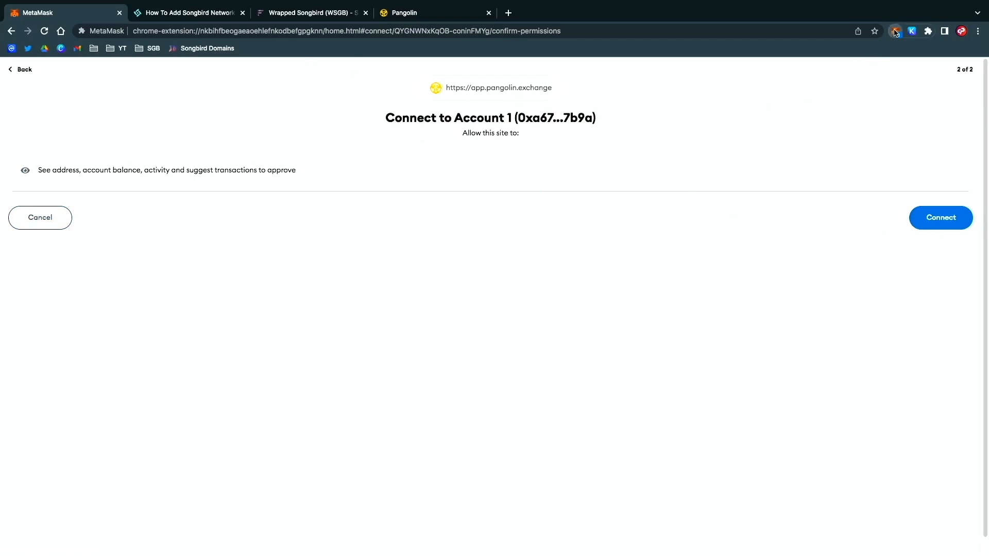
click(895, 31)
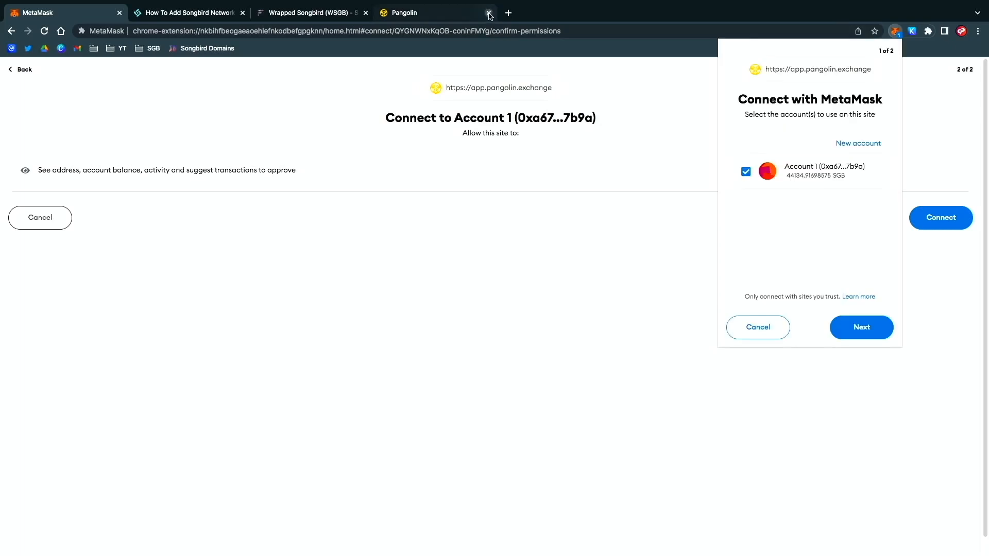
click(488, 13)
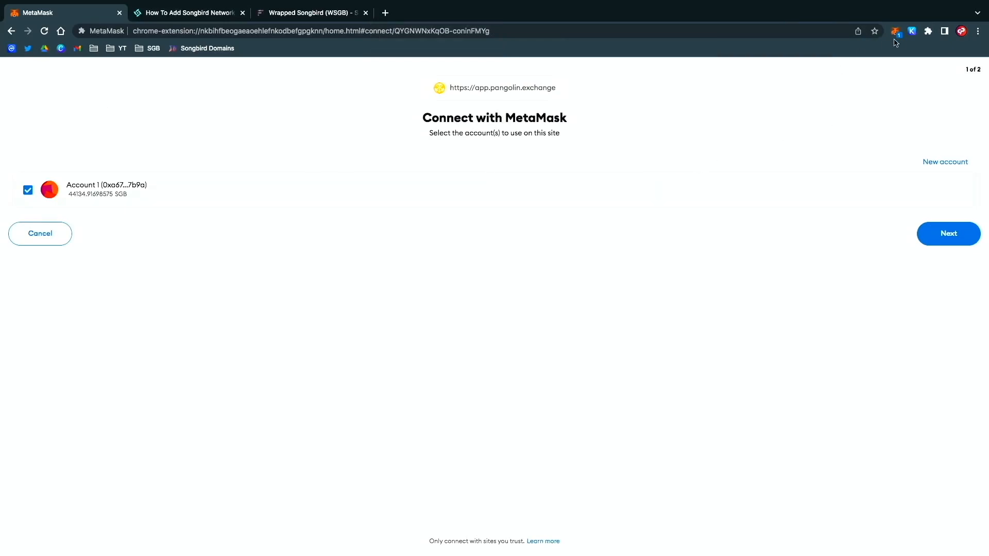
mouse_move(37, 243)
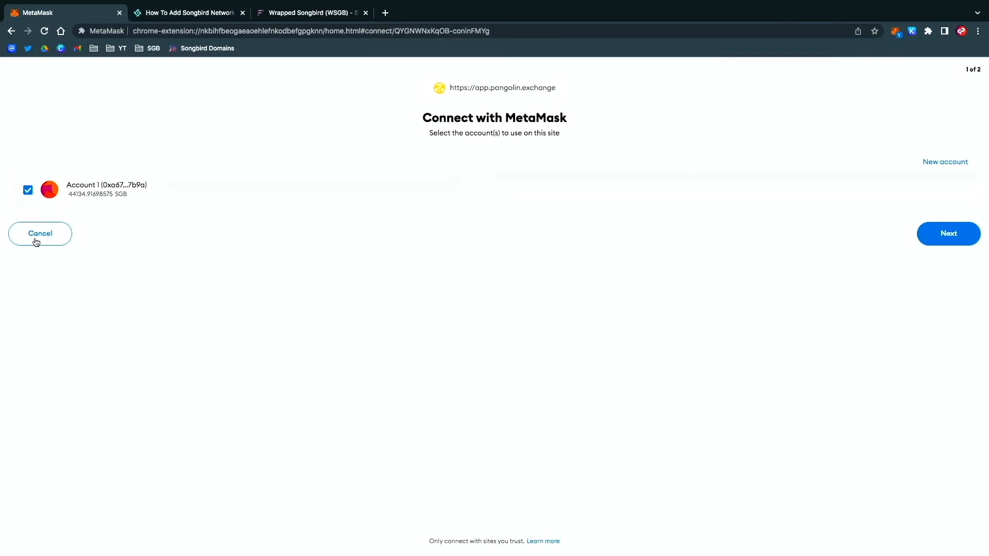
click(40, 234)
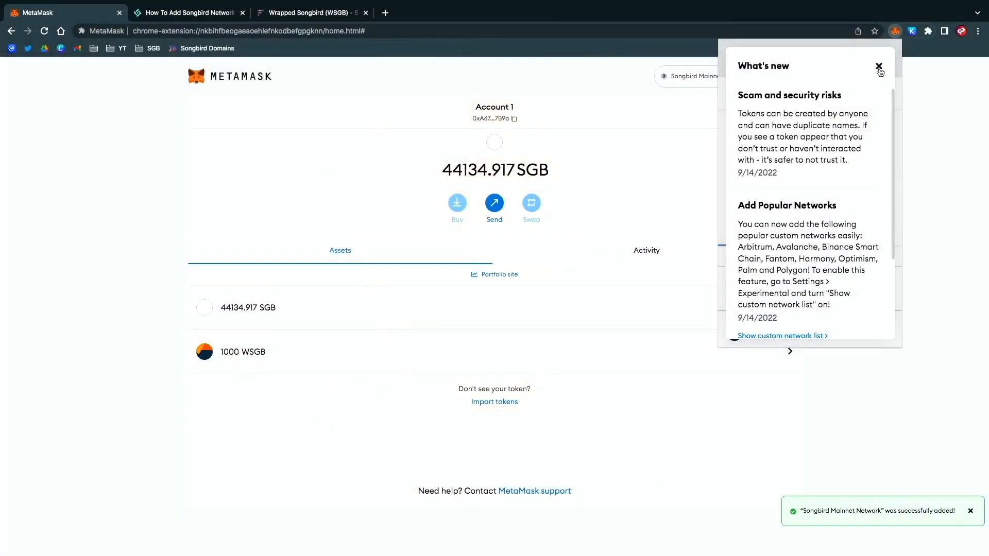
Close the What's new notice and the Import account panel to show 44134.917 SGB and 1000 WSGB.
click(877, 66)
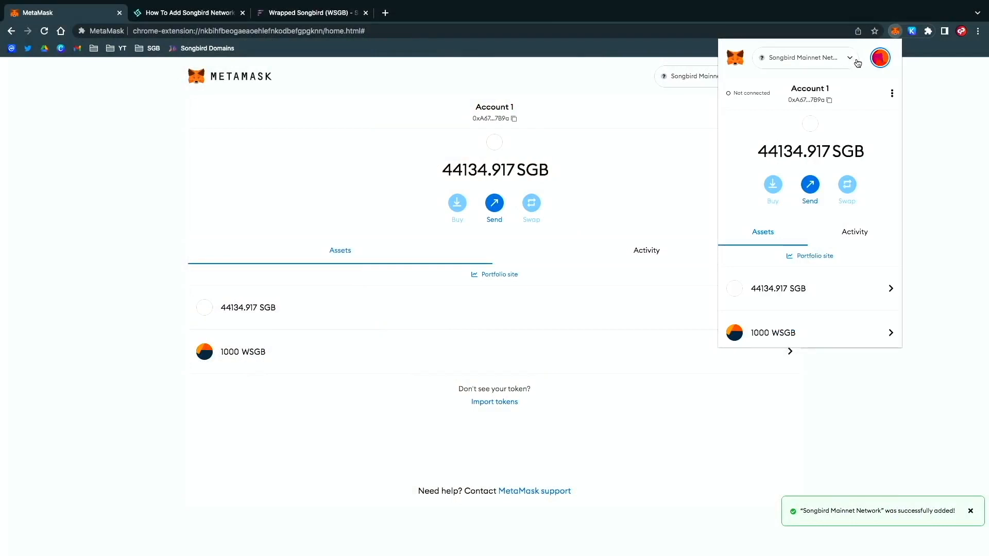
mouse_move(858, 93)
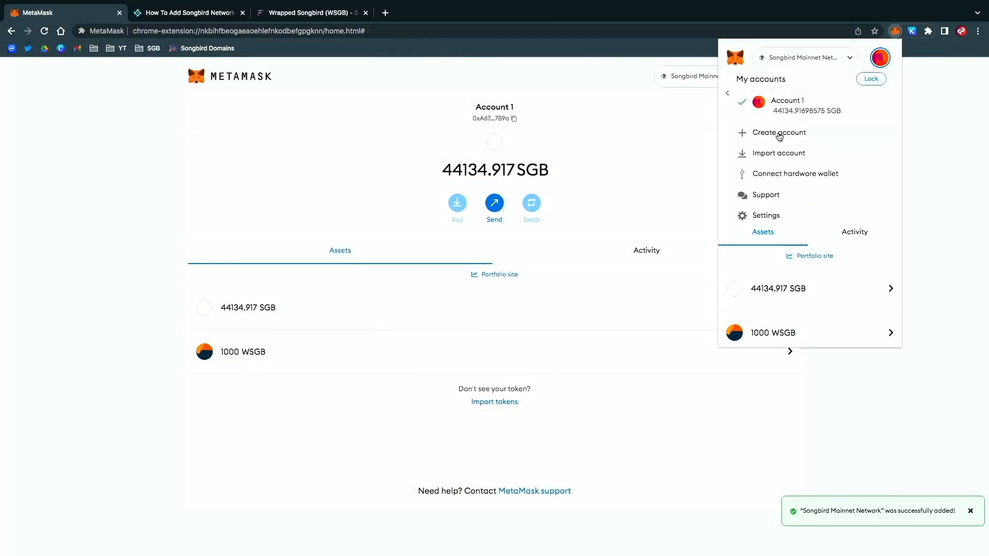
click(879, 58)
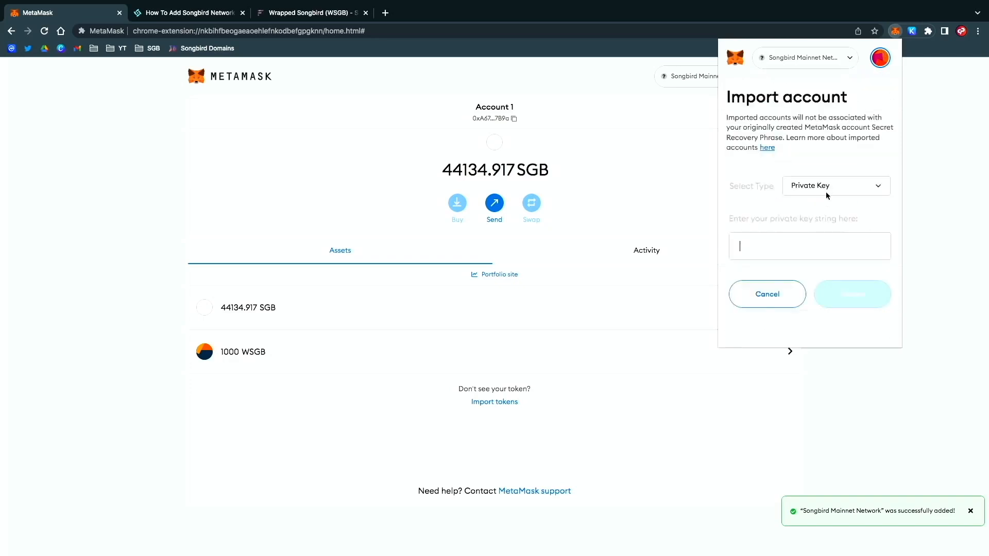
mouse_move(831, 185)
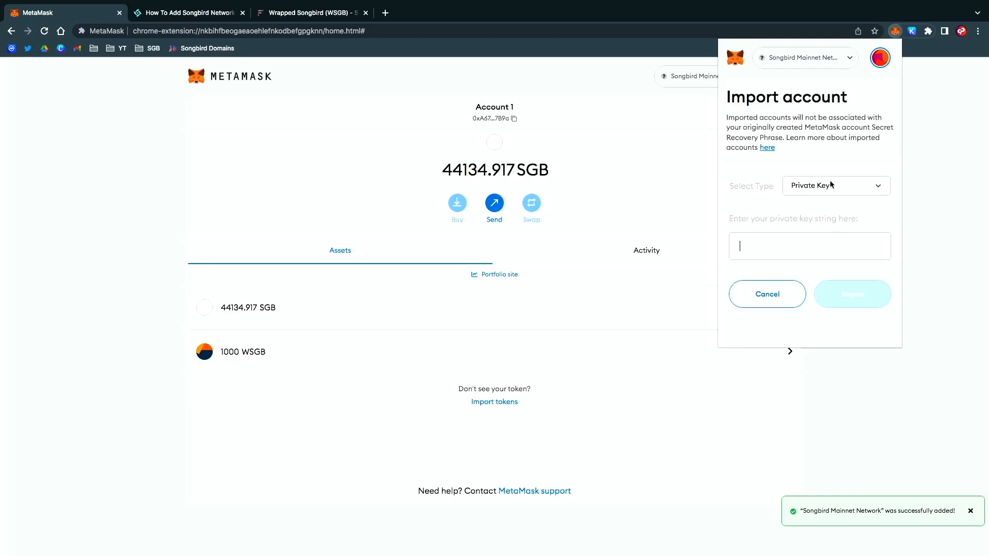
mouse_move(417, 177)
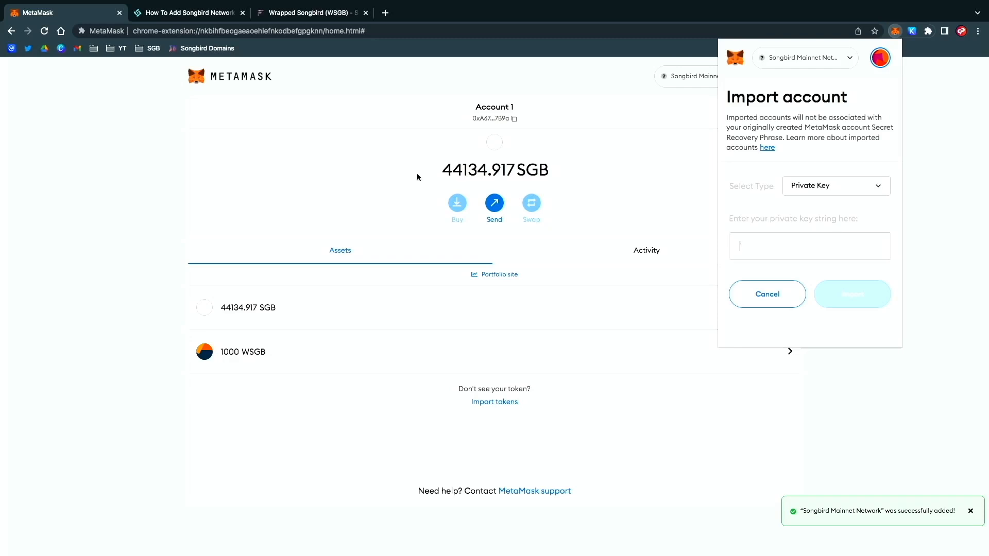
click(766, 293)
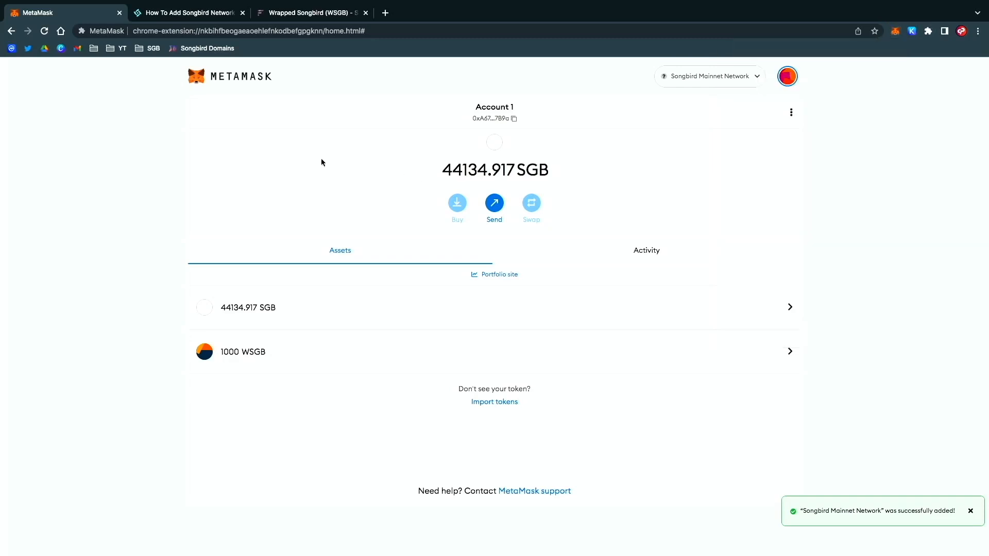
mouse_move(384, 12)
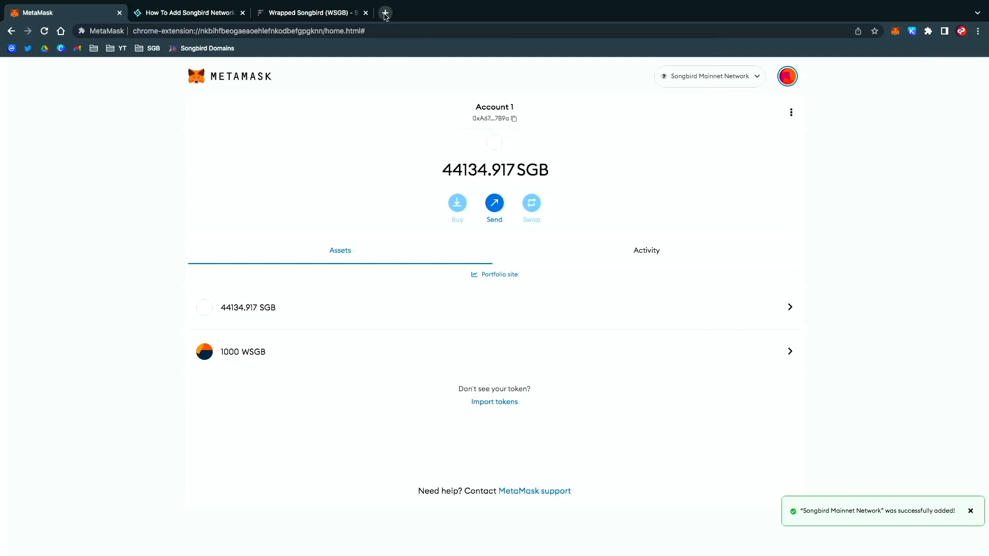
mouse_move(202, 49)
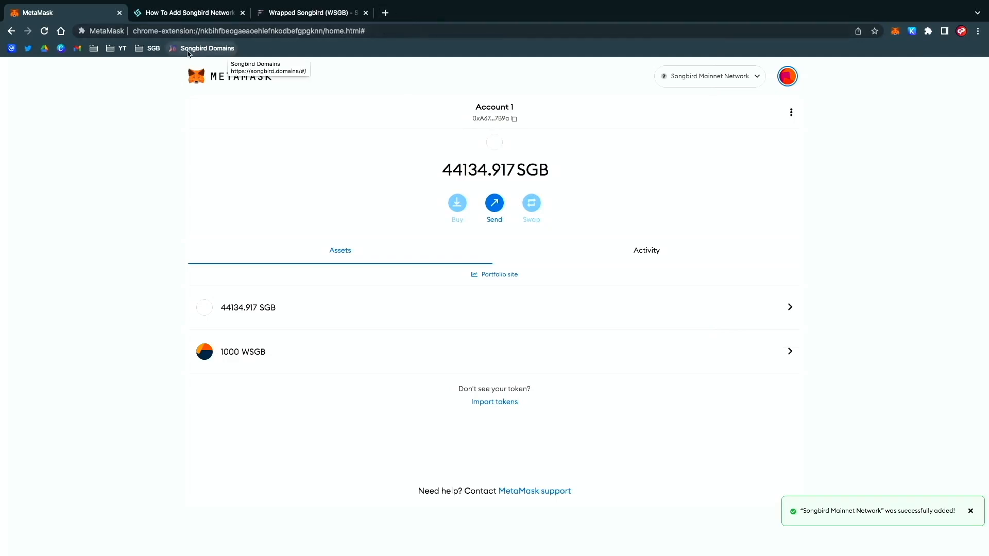
Go to the Pangolin exchange from the SGB bookmarks and choose MetaMask as the wallet to connect.
click(154, 48)
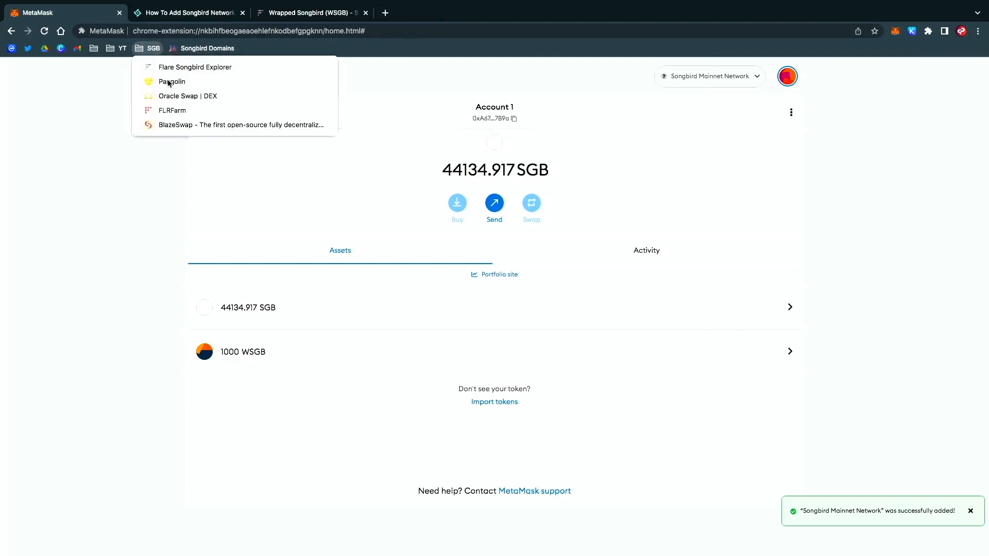
click(172, 81)
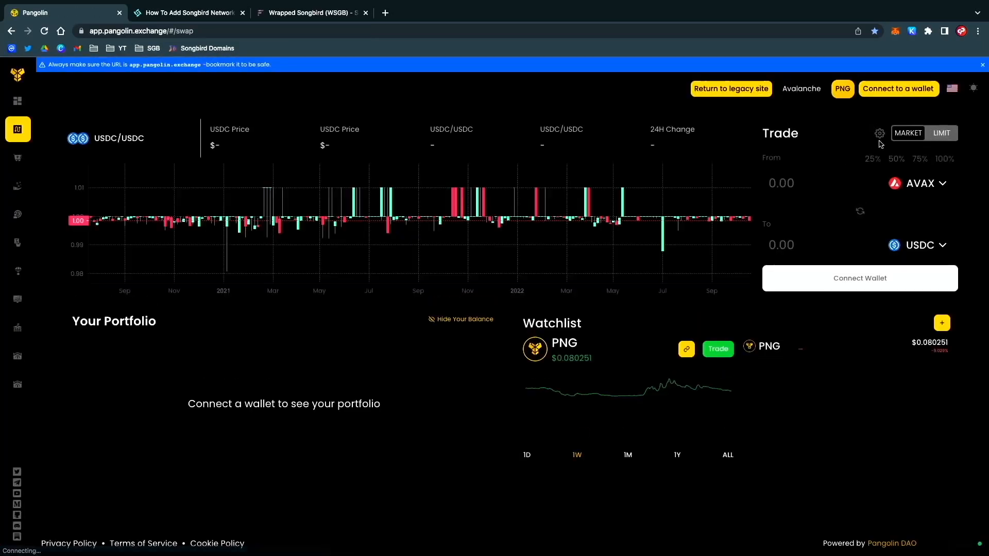
click(898, 88)
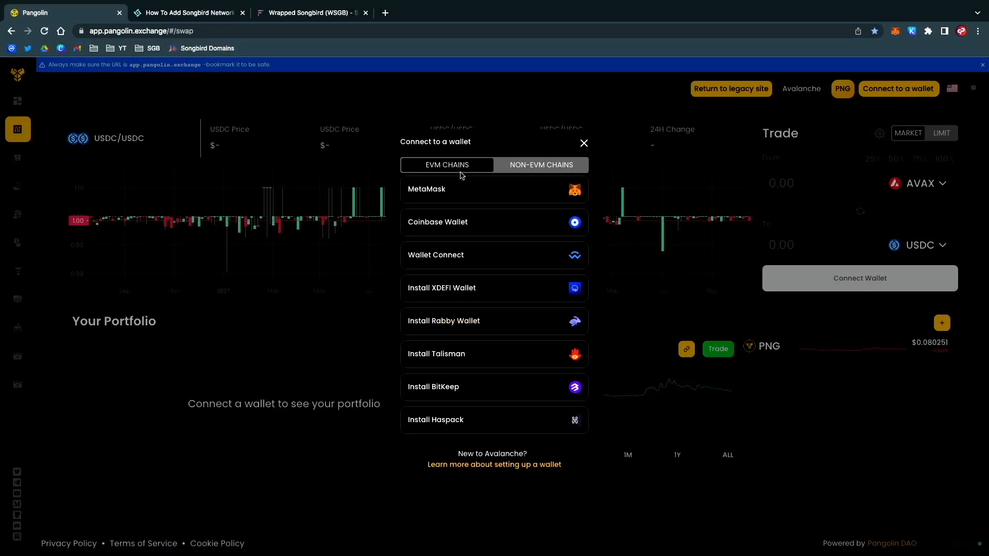
click(494, 190)
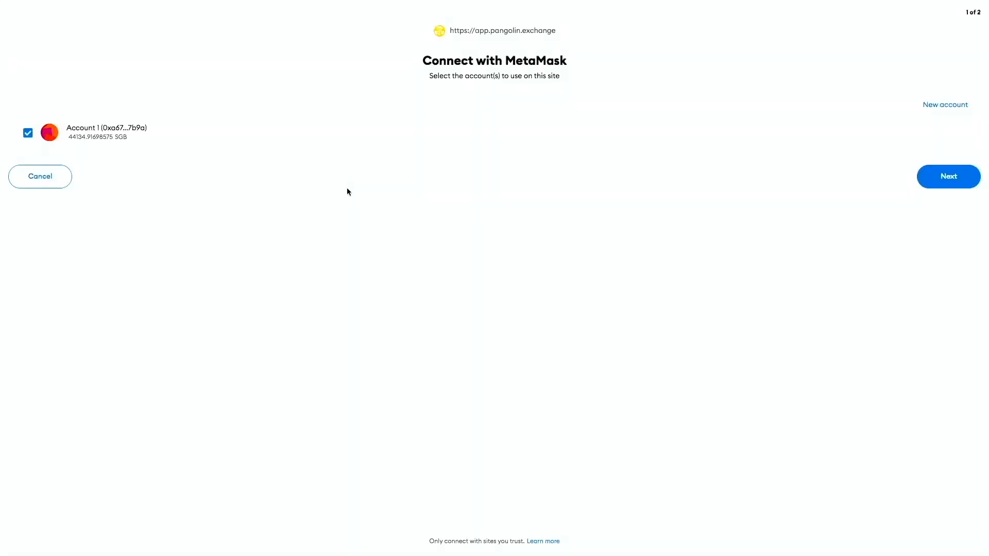
Approve the MetaMask connection to Pangolin with Account 1 selected.
click(948, 176)
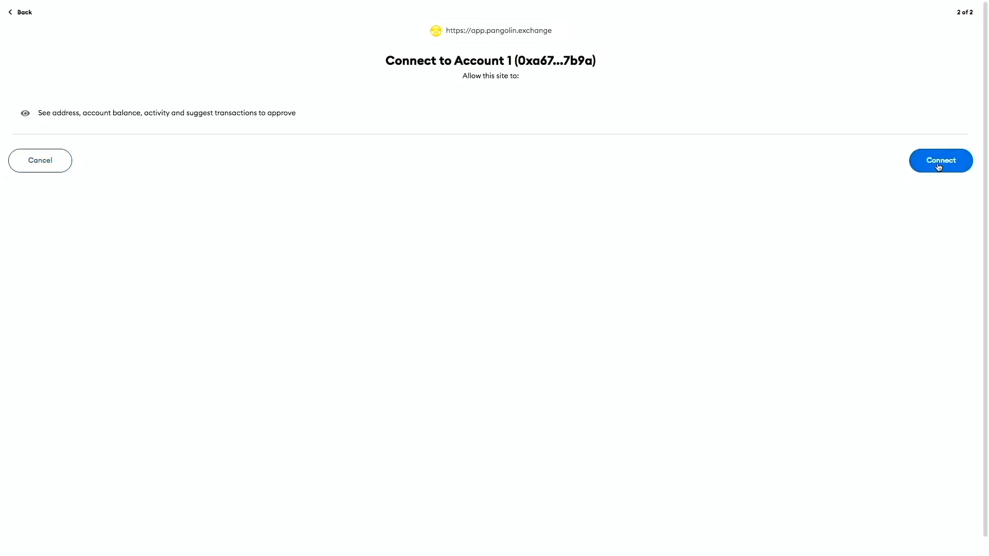
click(940, 161)
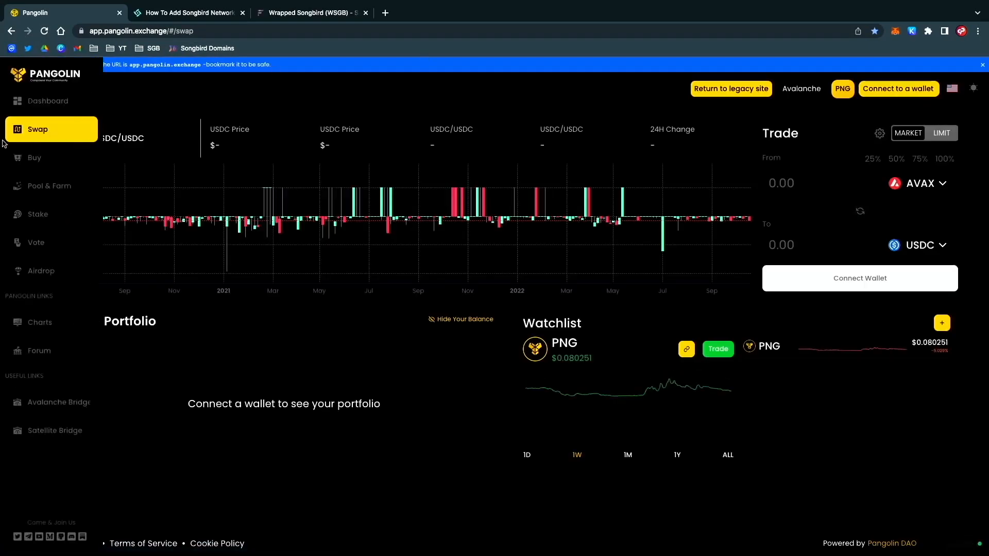
Connect the wallet from Pool & Farm, then view the dashboard showing 44130 SGB and $831.48 invested.
click(50, 186)
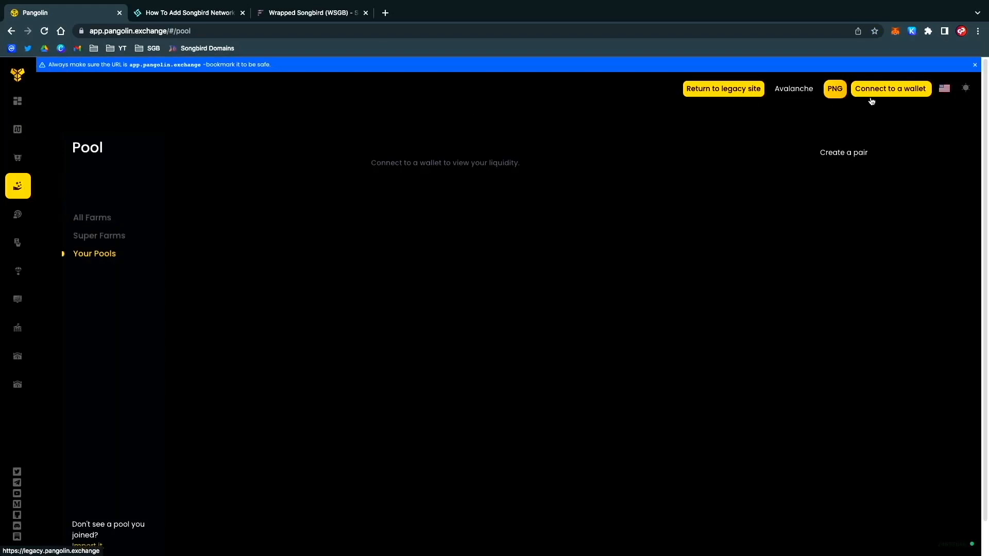
click(91, 217)
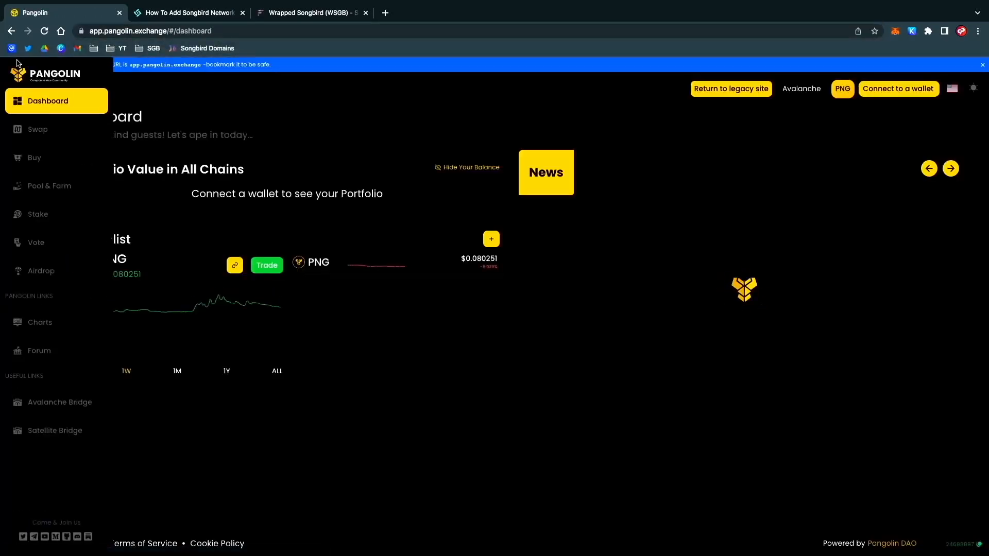
click(546, 172)
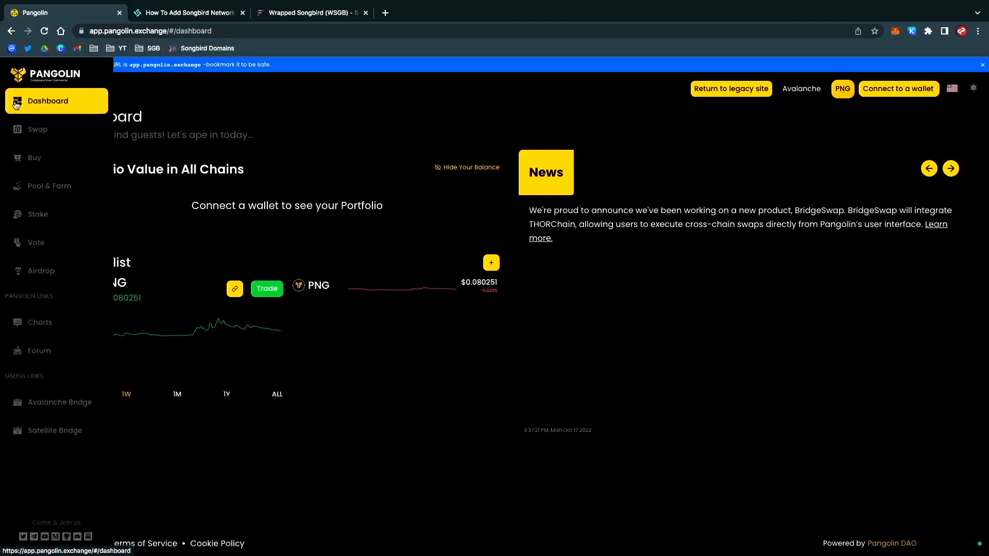
click(897, 89)
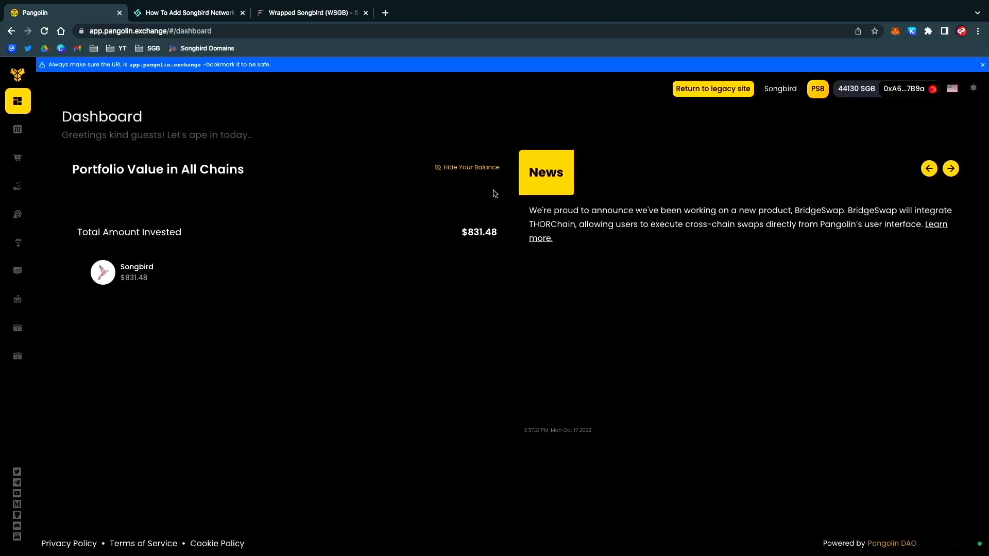
mouse_move(733, 220)
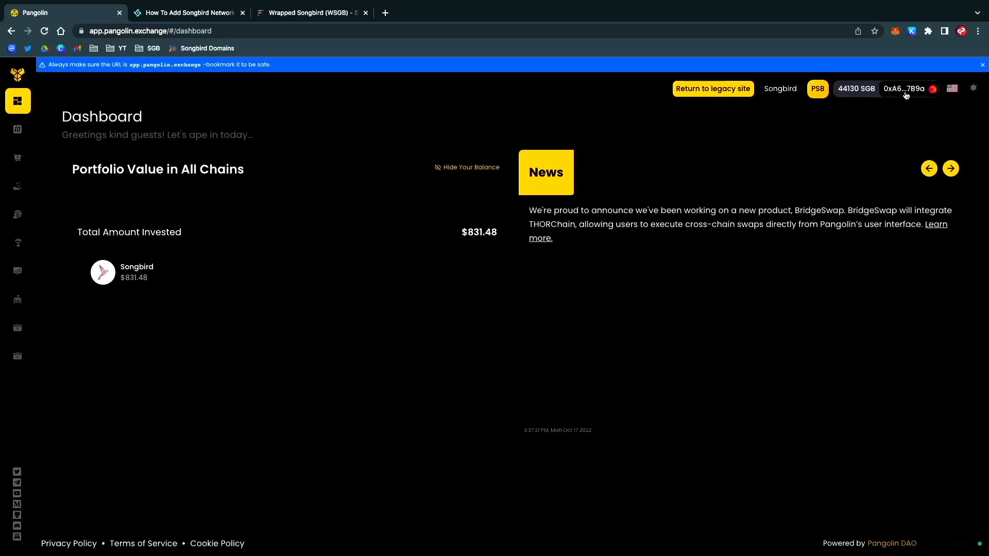
mouse_move(847, 97)
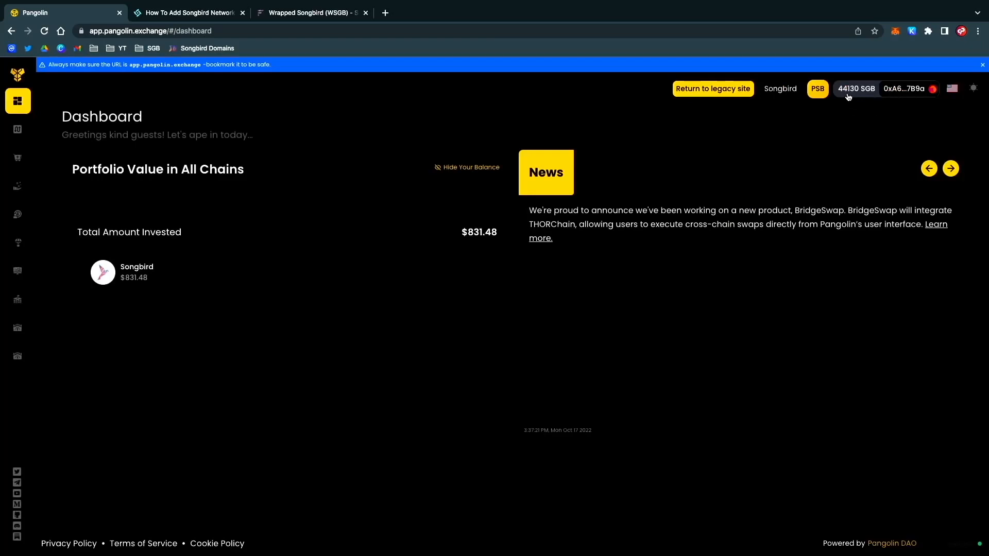
mouse_move(40, 144)
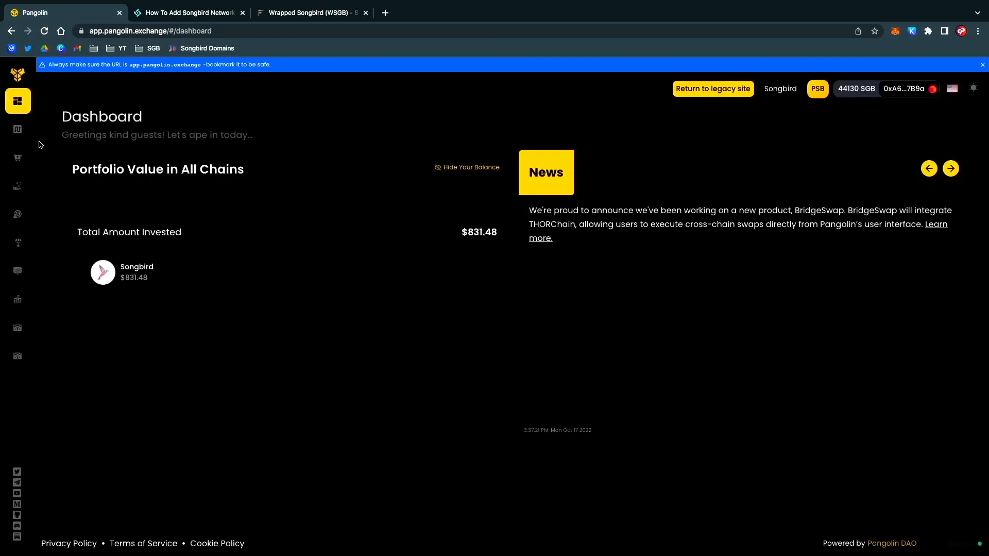
View the SGB-PSB farm details ($2.27k staked, 42% APR, 44.32 unclaimed PSB) and return to the list.
click(18, 185)
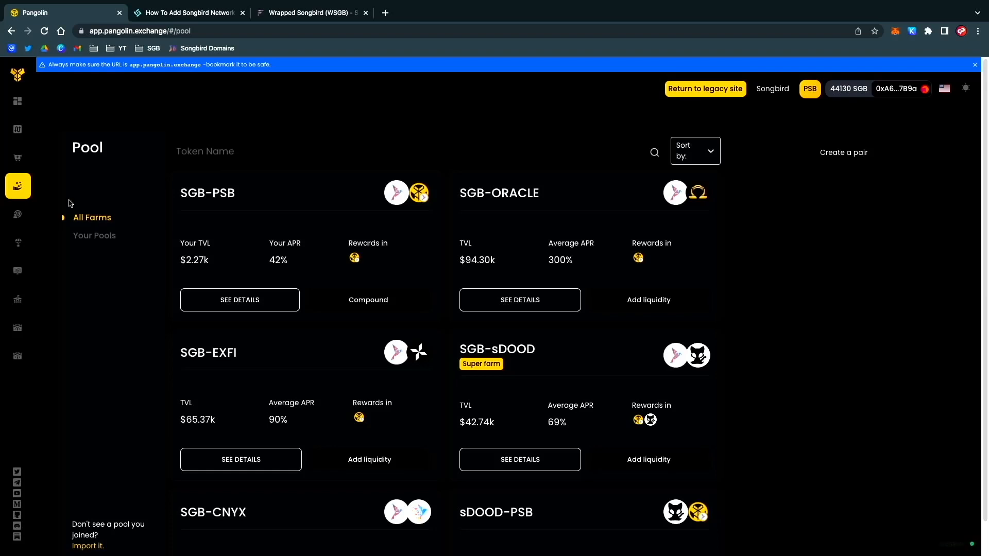
click(239, 300)
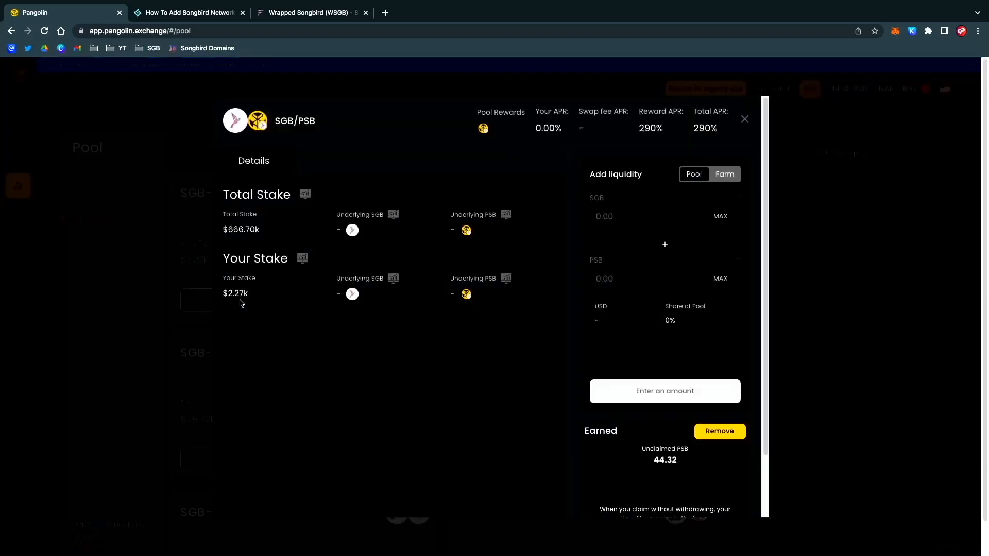
mouse_move(369, 324)
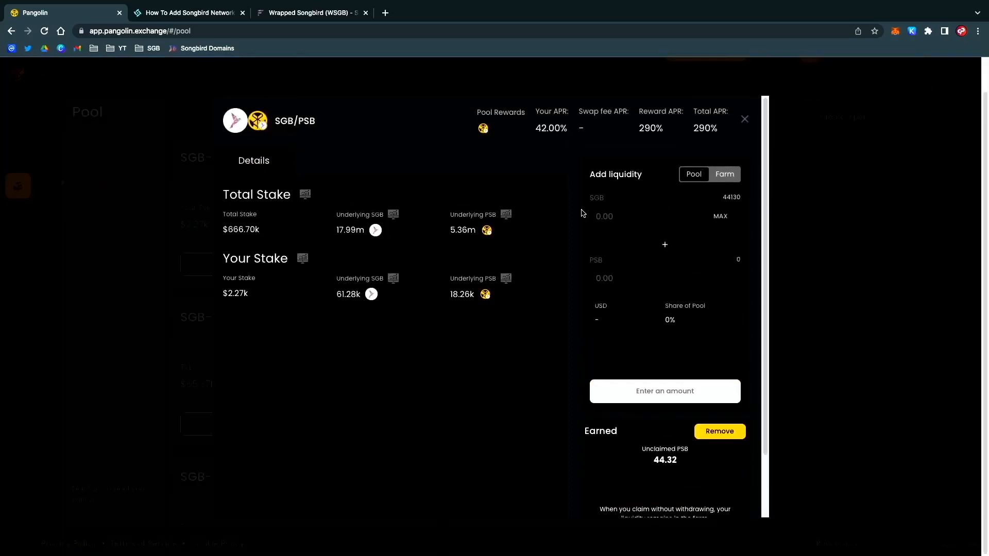
click(744, 119)
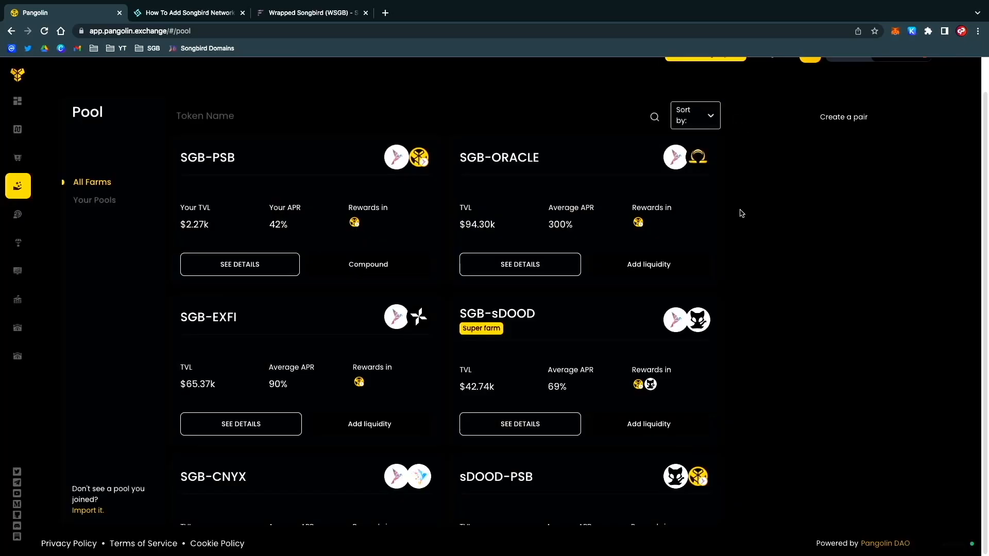